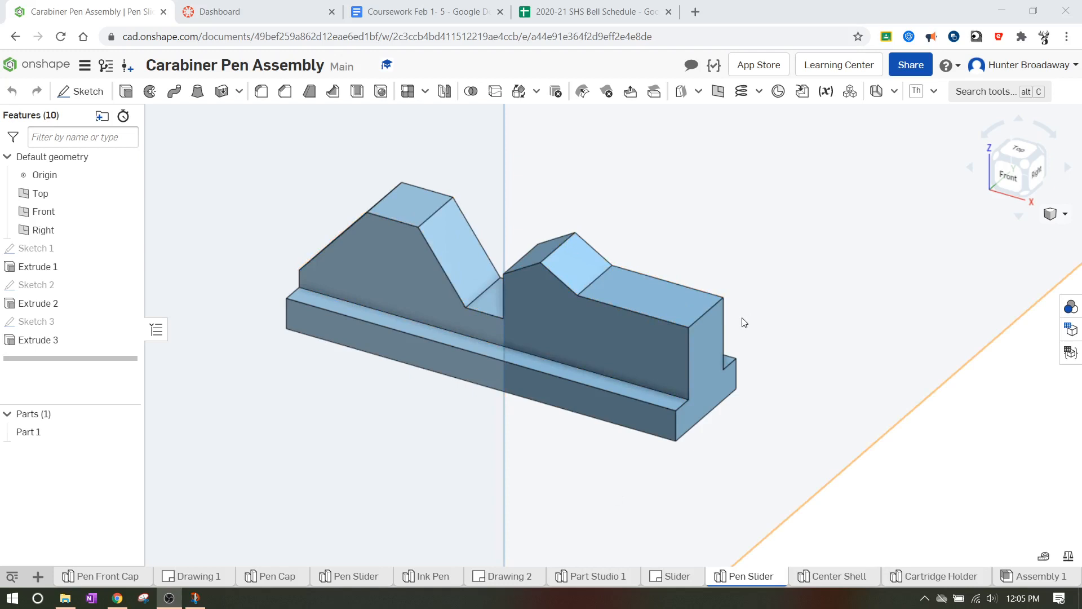
pyautogui.moveTo(844, 323)
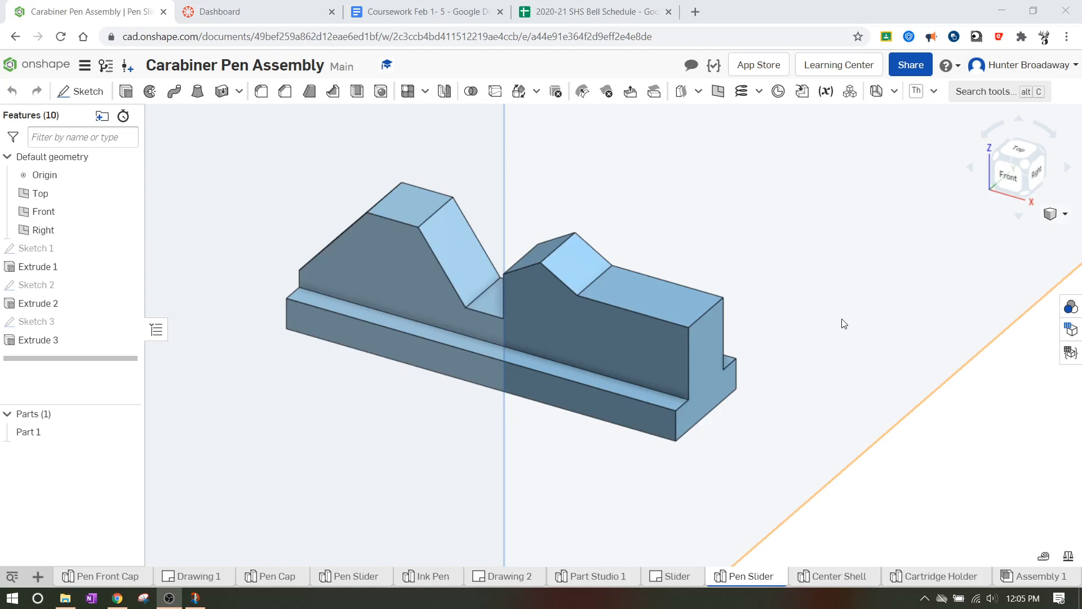
pyautogui.moveTo(715, 373)
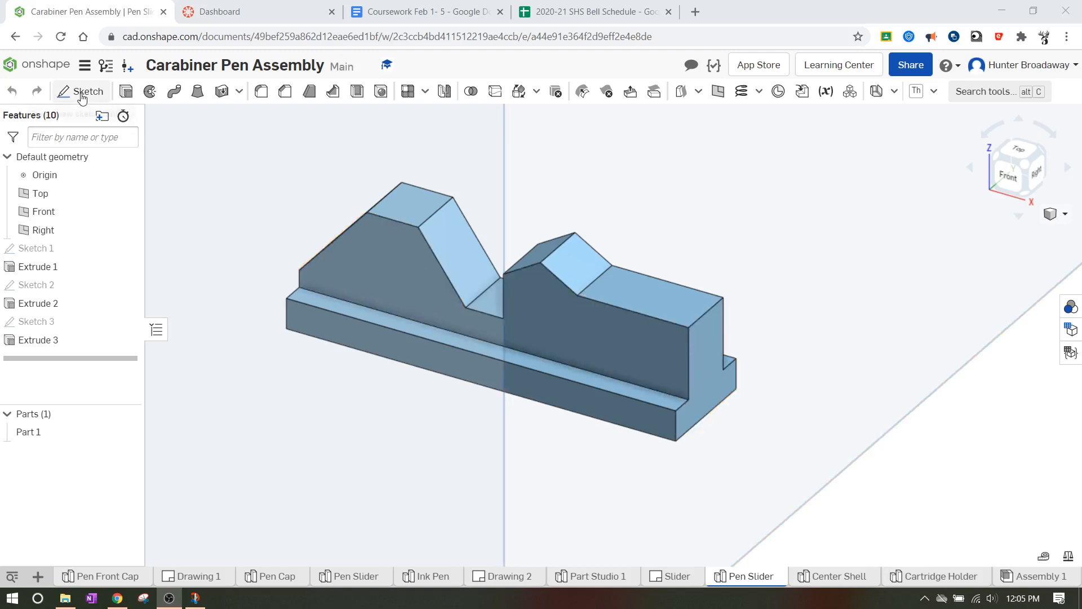
# Draw a 0.05-diameter circle on the end face and dimension it 0.093 above the bottom edge
pyautogui.click(81, 92)
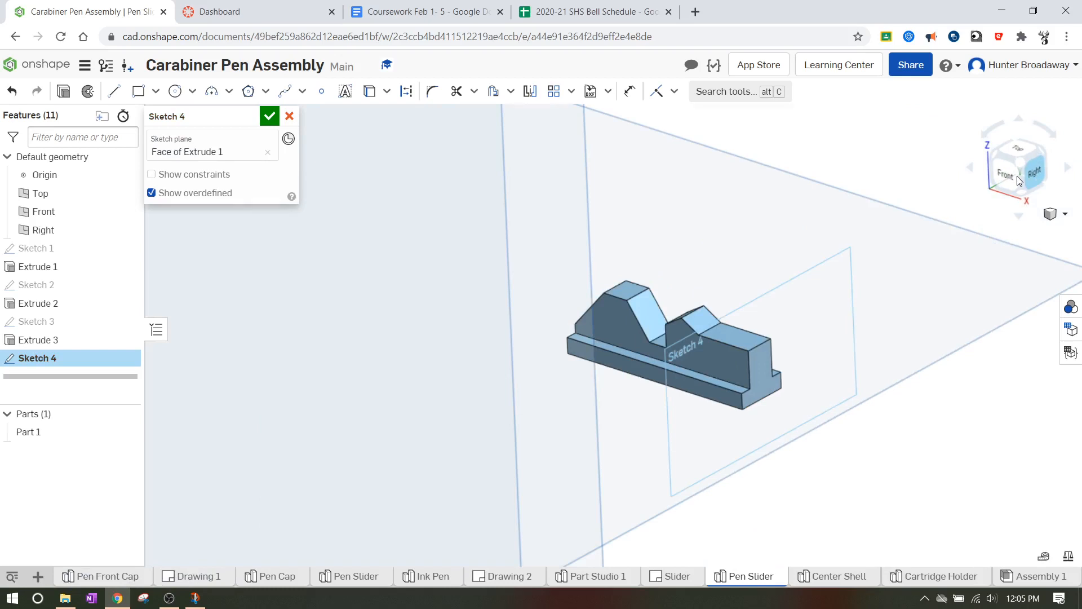
pyautogui.click(1033, 167)
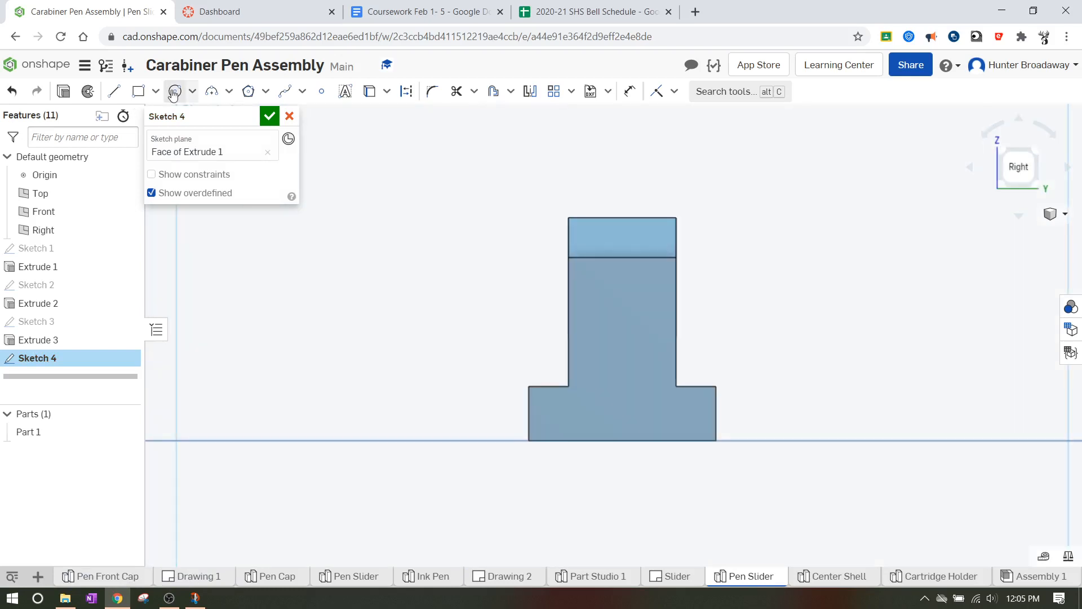
pyautogui.click(173, 90)
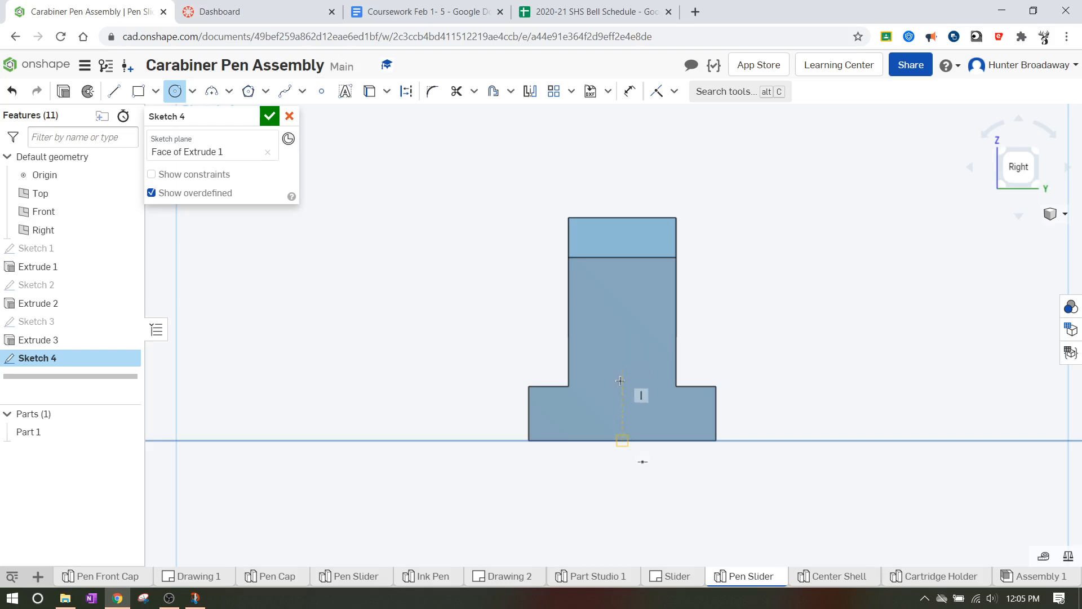
pyautogui.moveTo(619, 377)
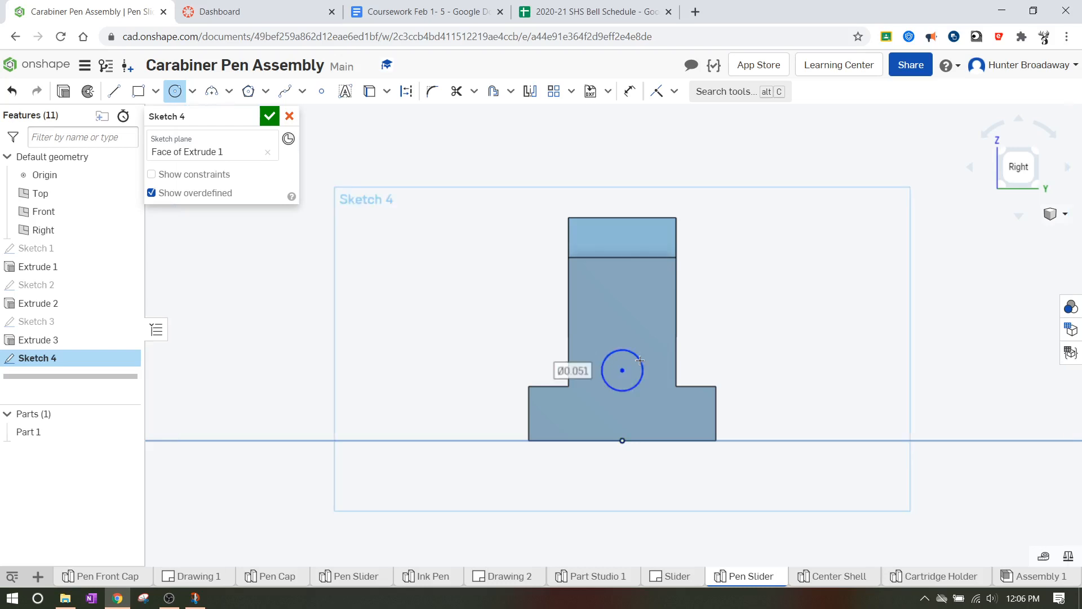
pyautogui.click(572, 370)
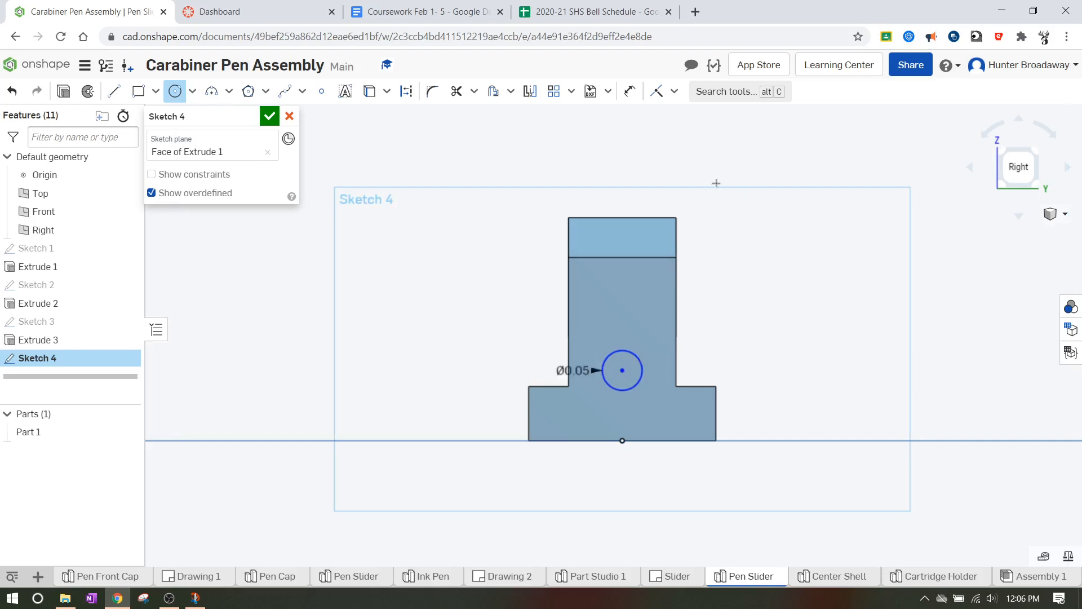
pyautogui.click(628, 91)
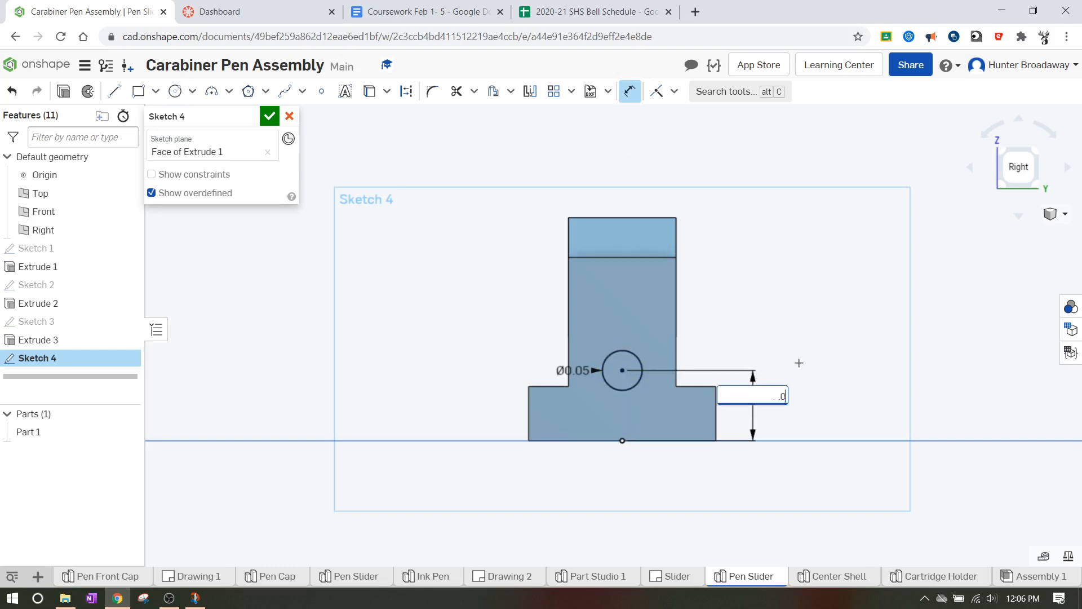
pyautogui.write('068+')
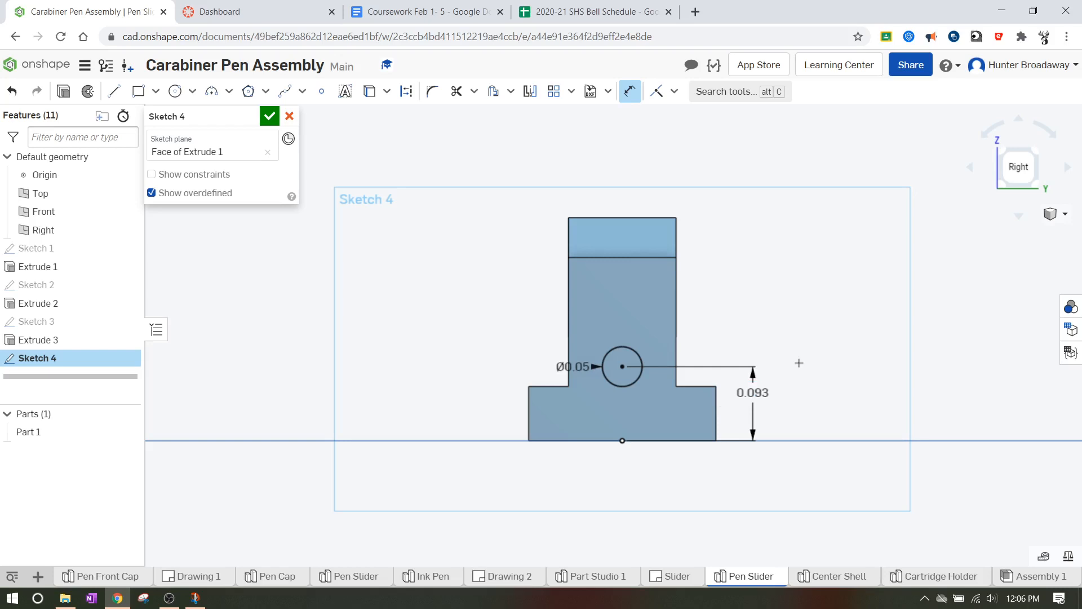
pyautogui.moveTo(812, 332)
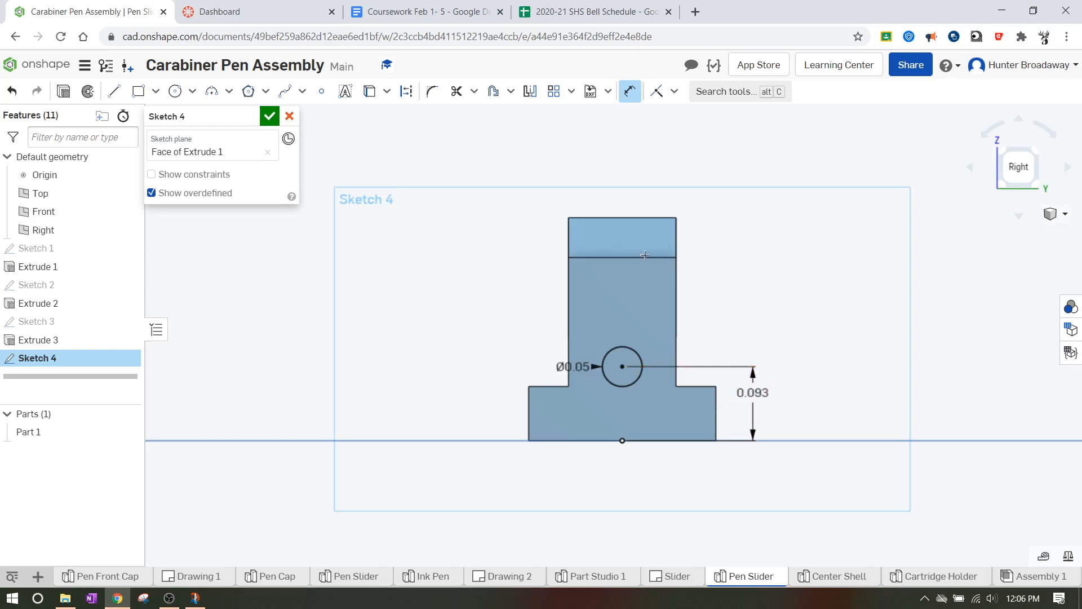
# Extrude the circle 0.175 in as an added peg merged with the part's front end
pyautogui.click(269, 115)
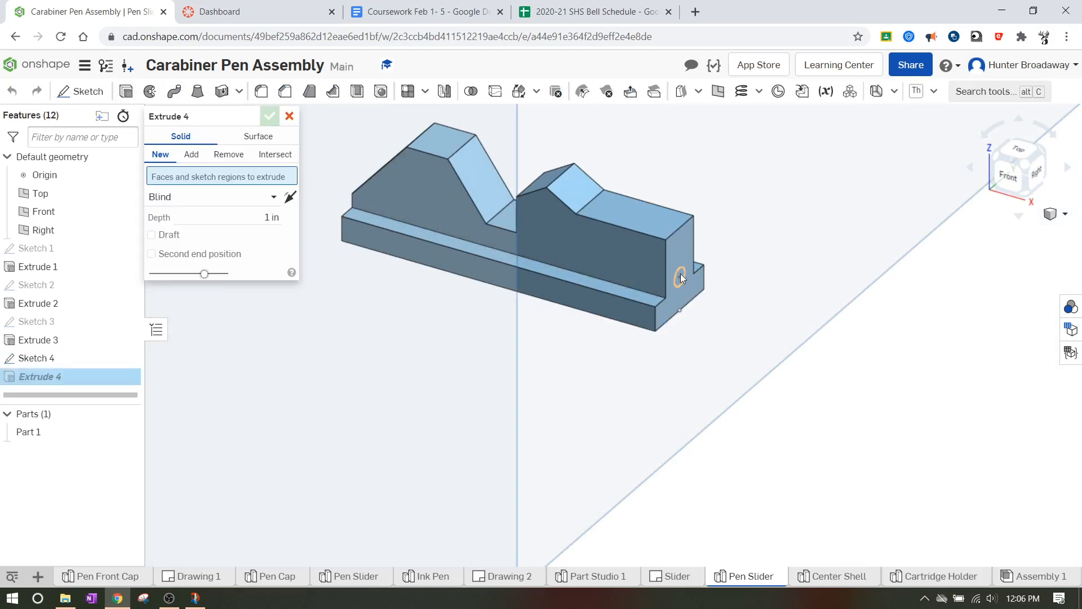
pyautogui.click(679, 275)
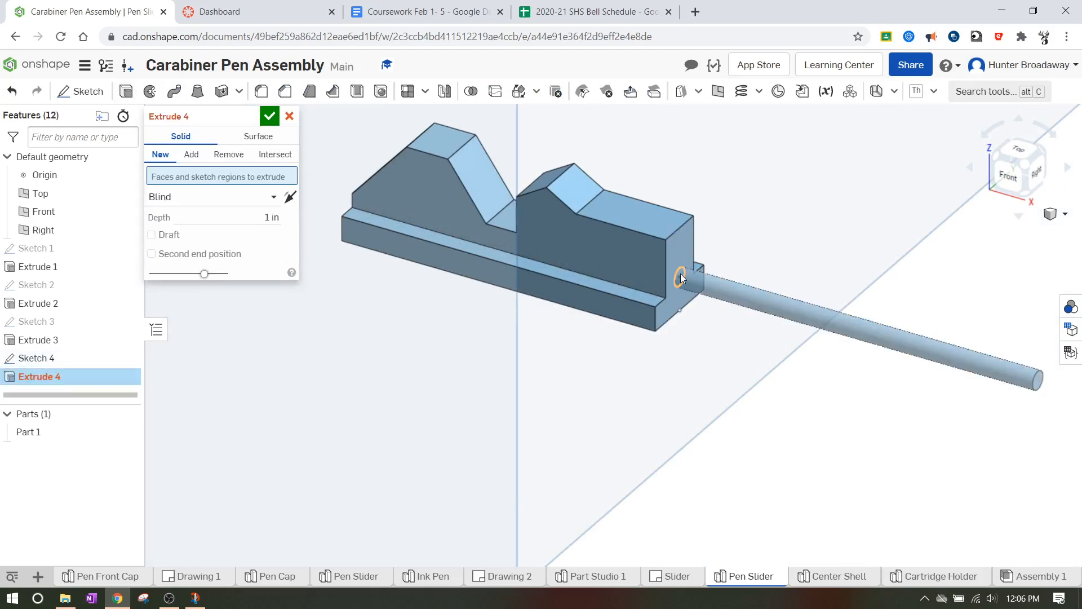
pyautogui.click(191, 155)
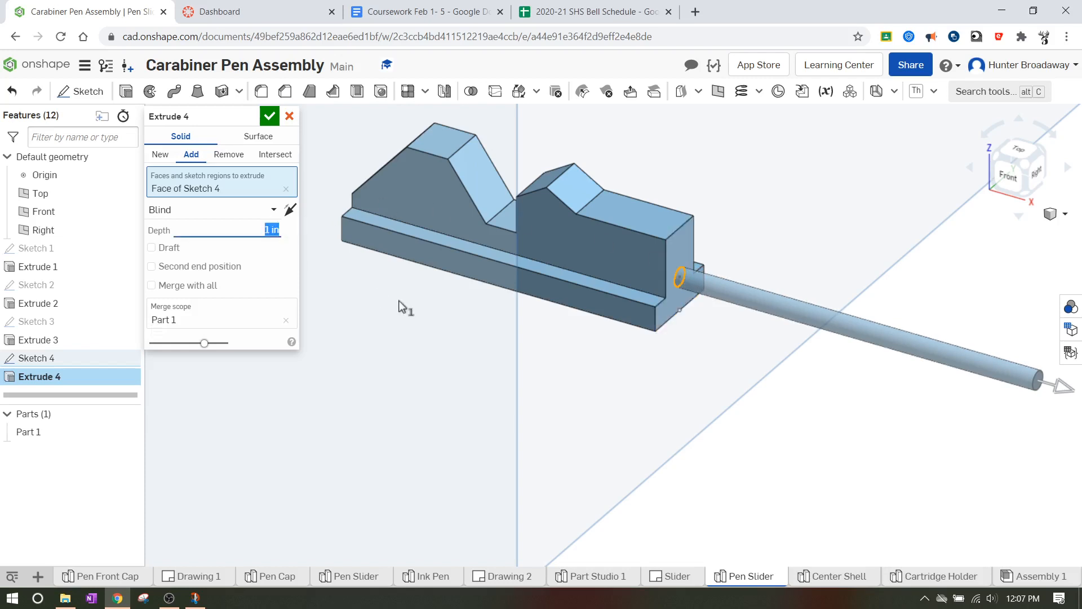
pyautogui.write('0.175 in')
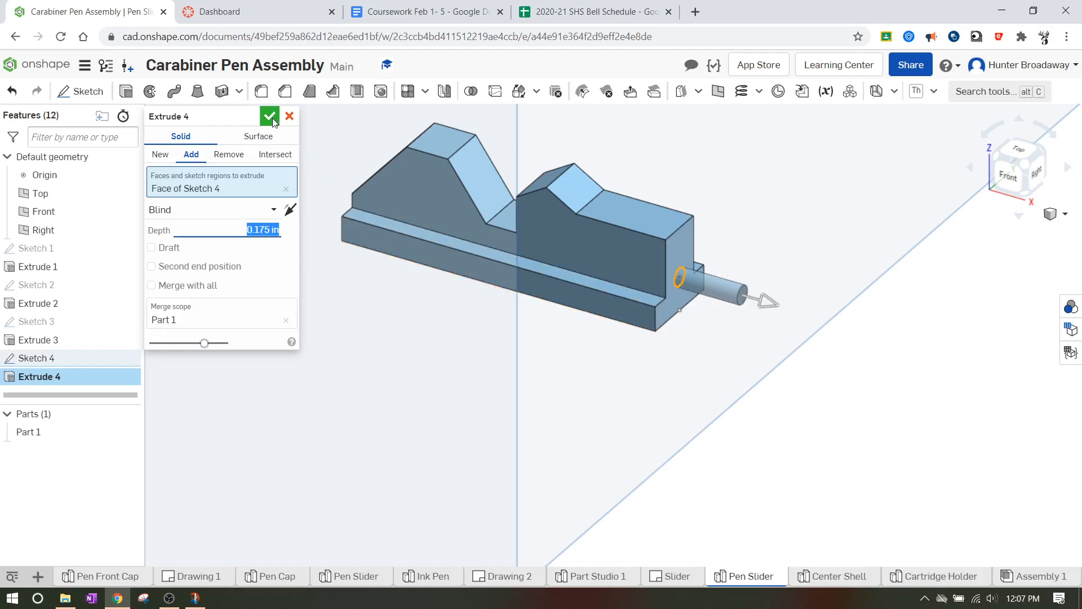
pyautogui.moveTo(662, 285)
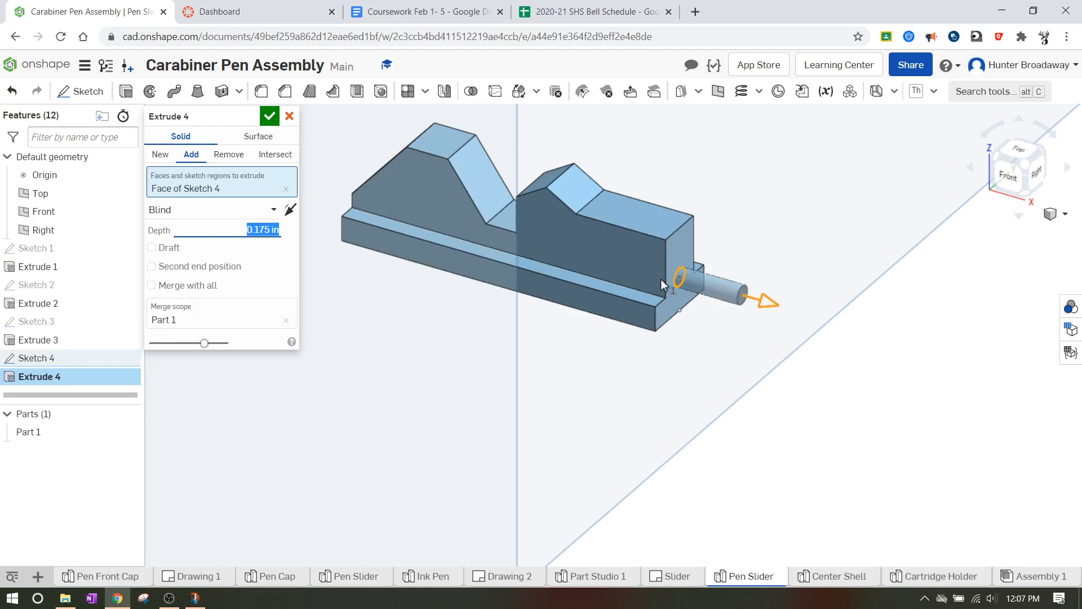
pyautogui.click(151, 247)
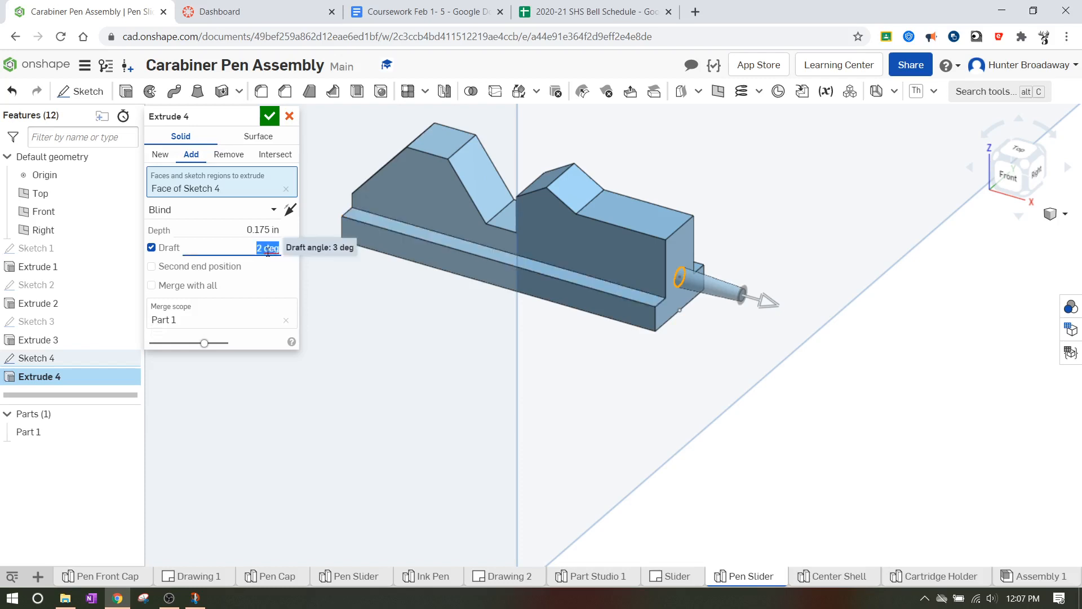
pyautogui.click(269, 115)
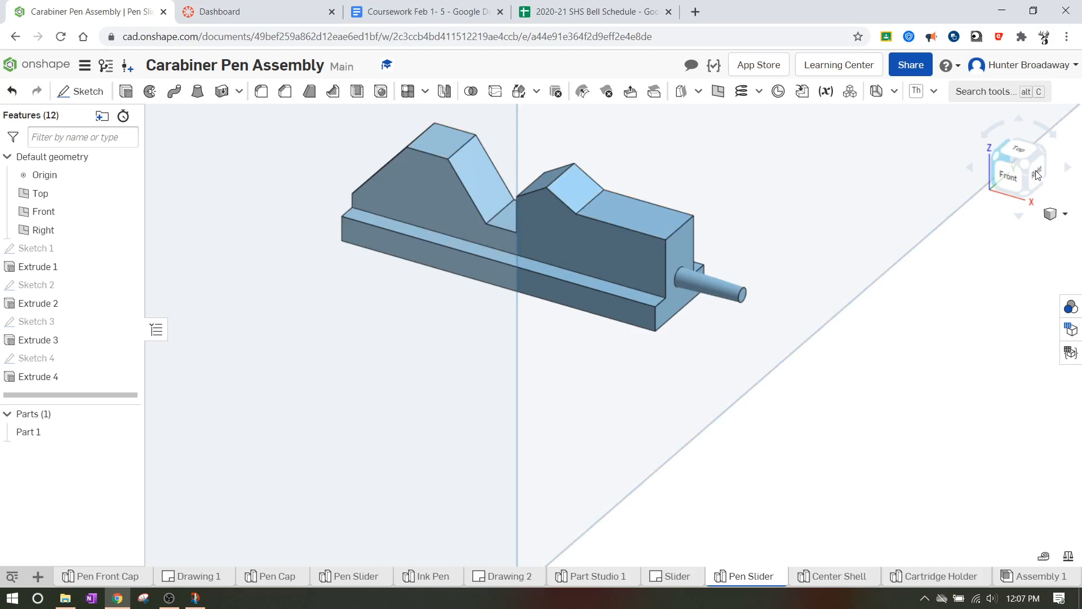
# On a new end-face sketch, draw two diagonals meeting at the top midpoint and remove the vertical line
pyautogui.click(1033, 175)
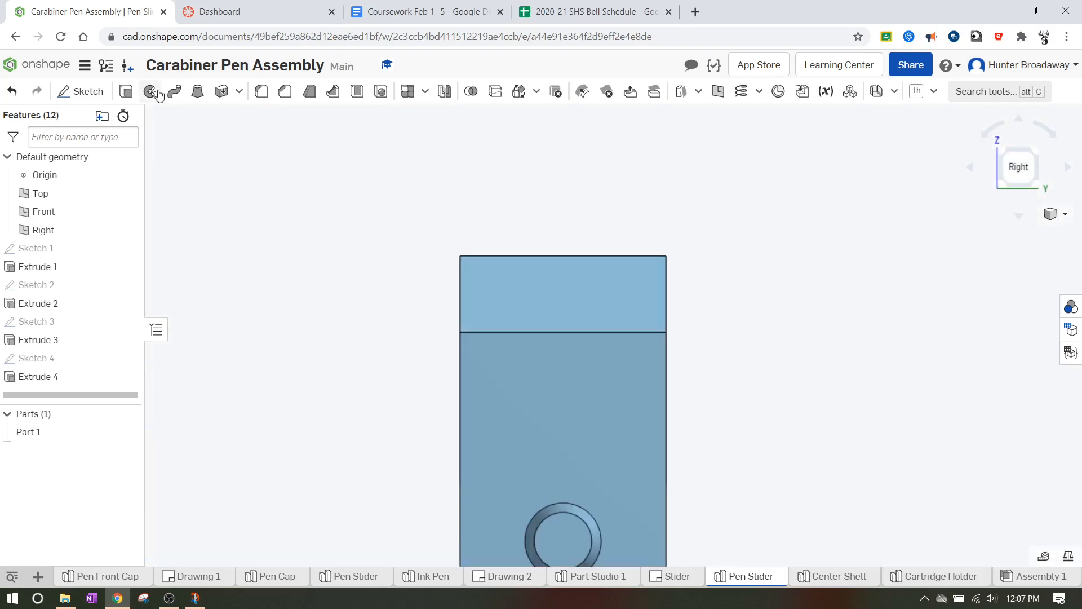
pyautogui.click(81, 91)
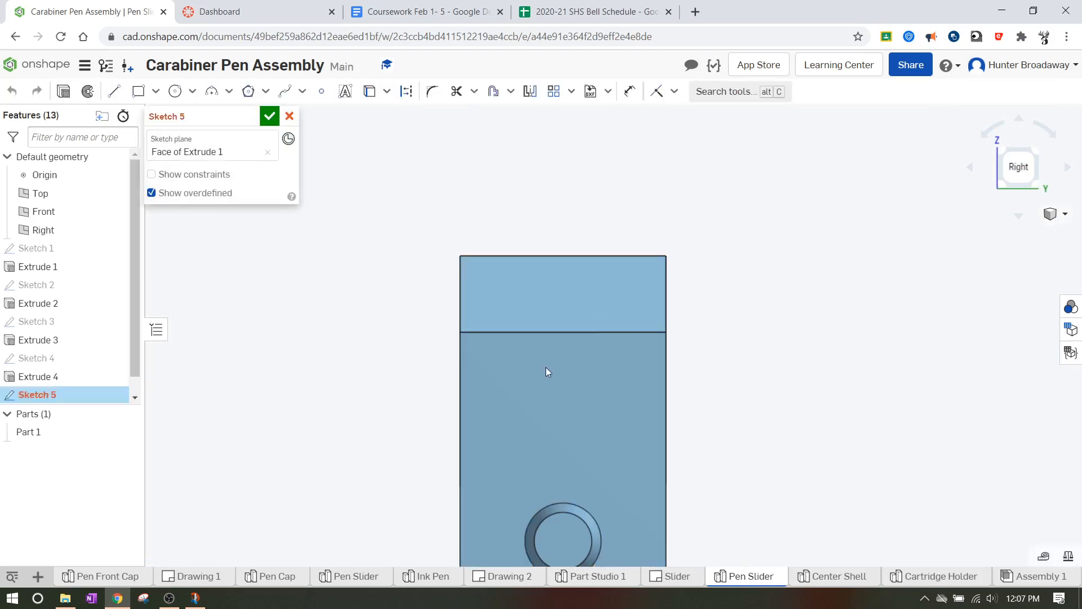
pyautogui.click(138, 90)
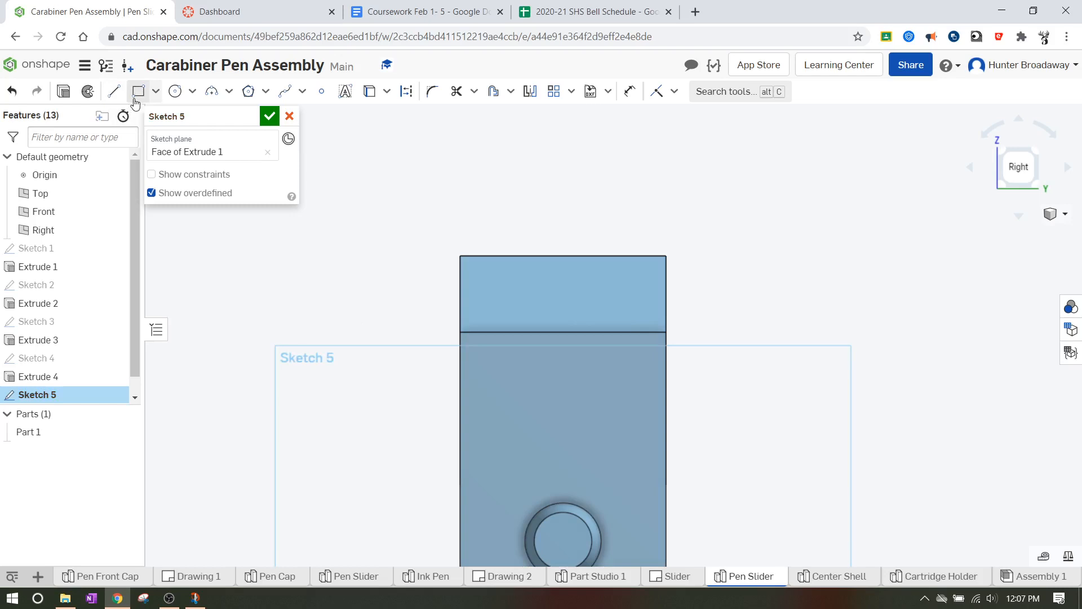
pyautogui.click(114, 90)
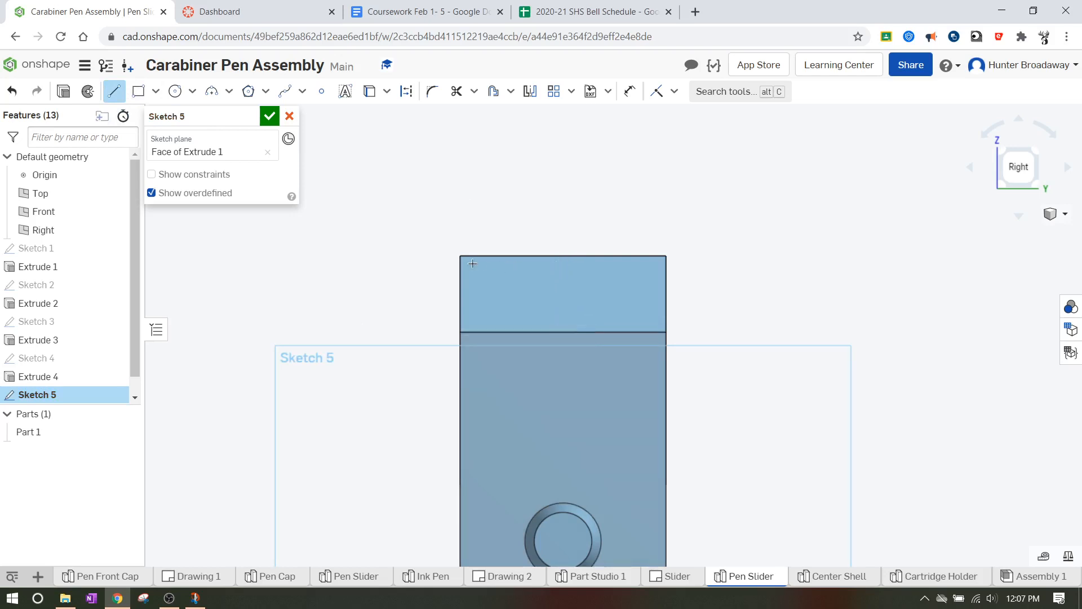
pyautogui.moveTo(550, 329)
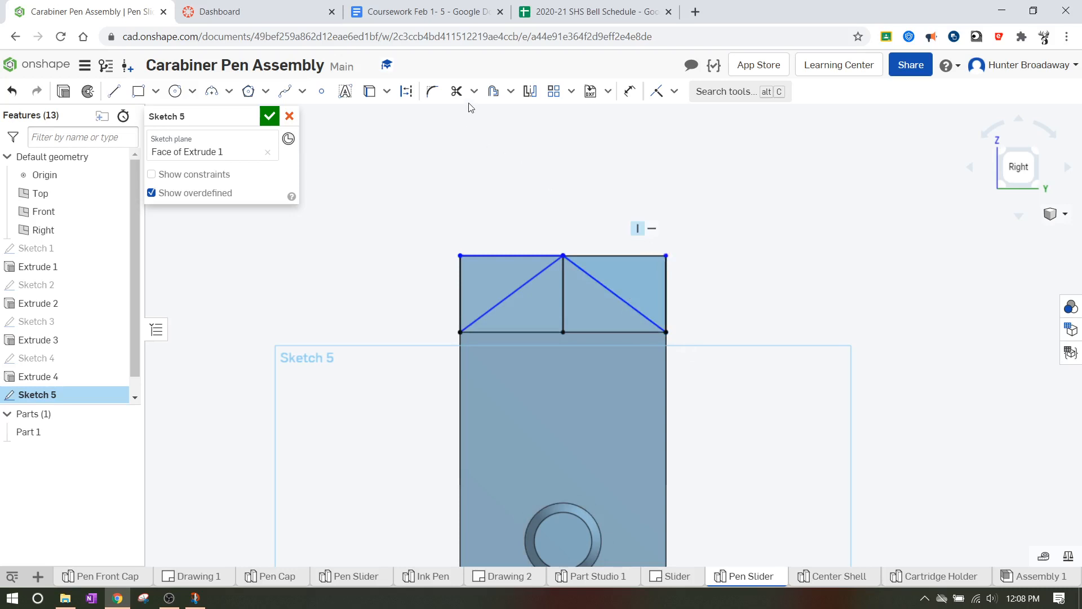
pyautogui.click(563, 293)
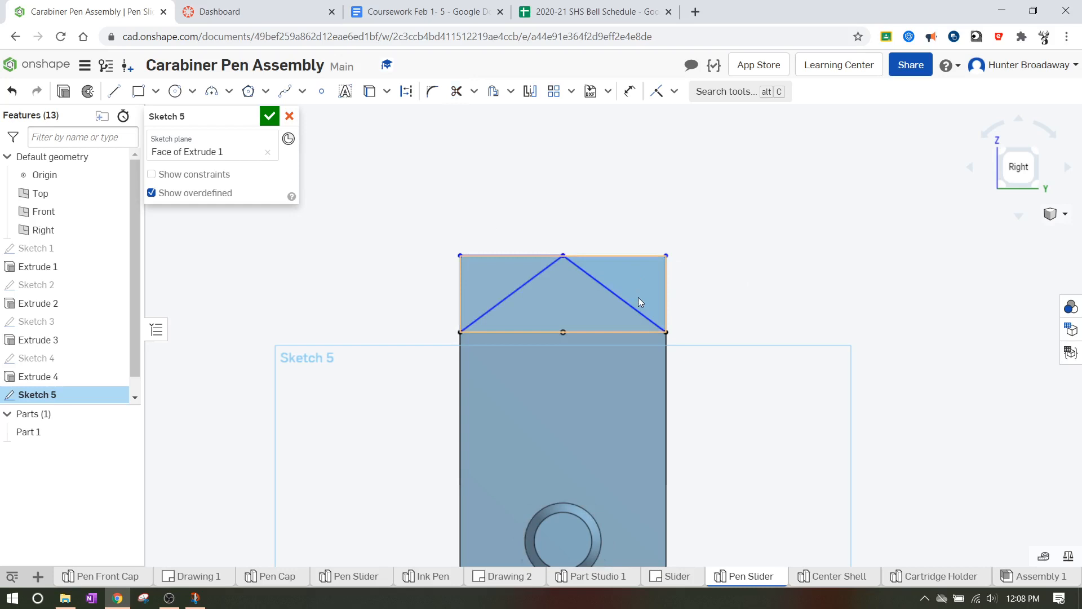
pyautogui.click(507, 276)
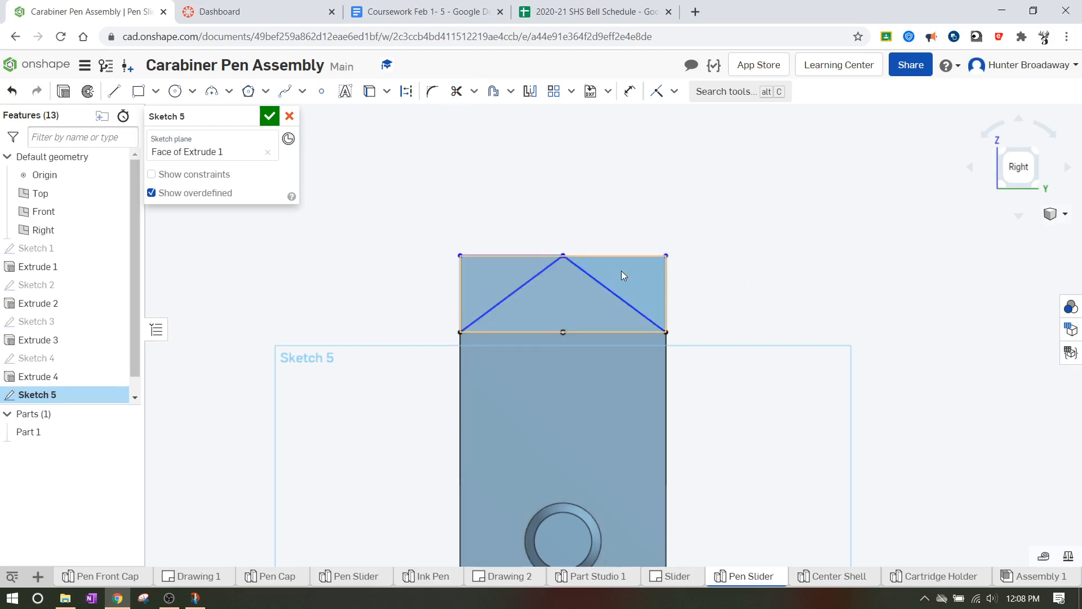
pyautogui.moveTo(594, 273)
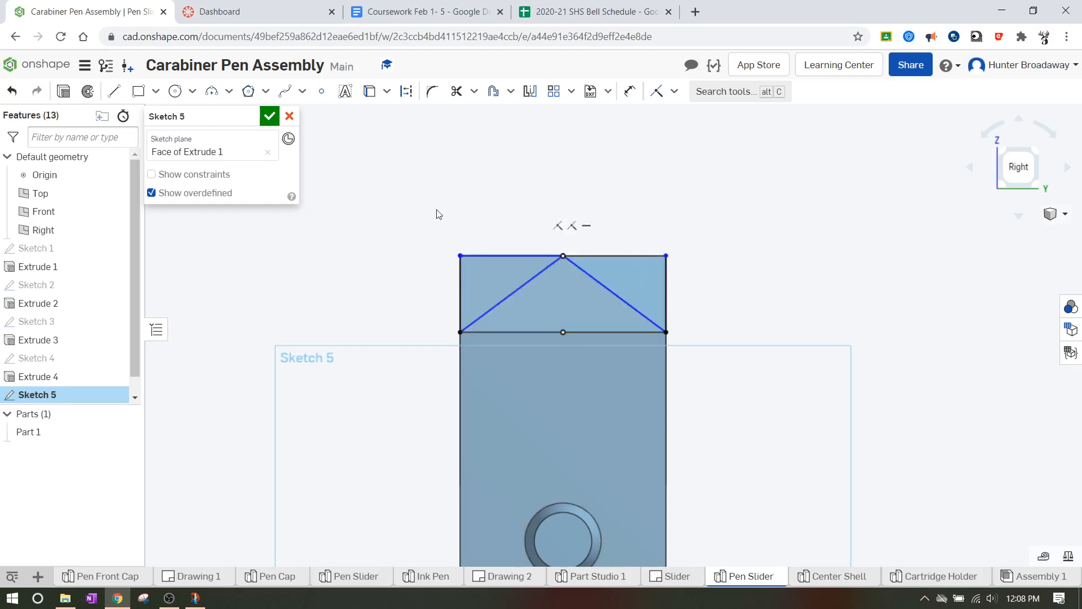
# Accept Sketch 5, reopen it from the Features list for a line check, and confirm it again
pyautogui.click(270, 115)
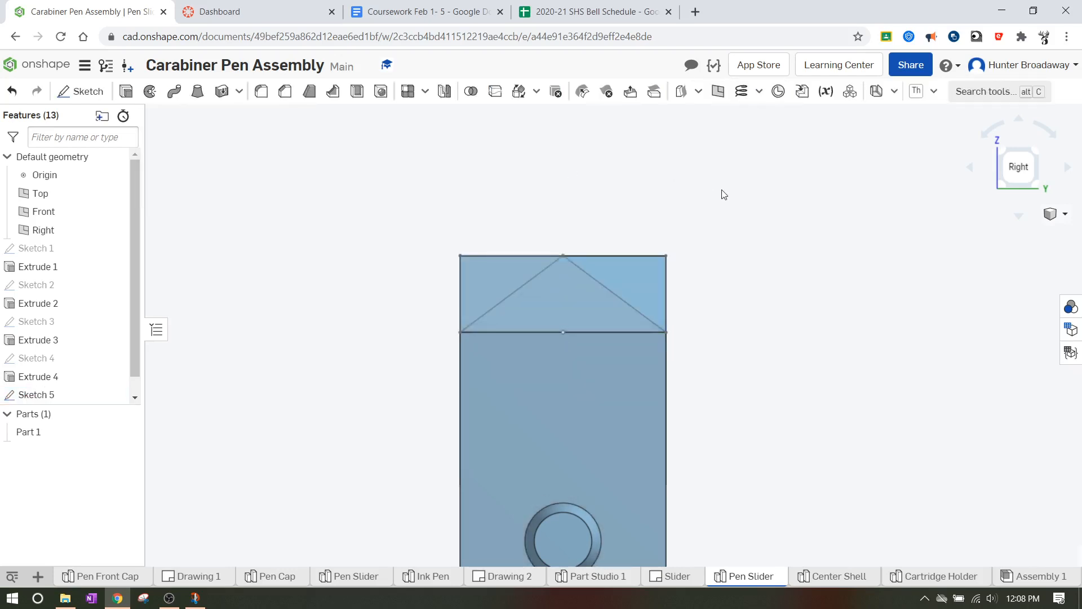
pyautogui.moveTo(999, 152)
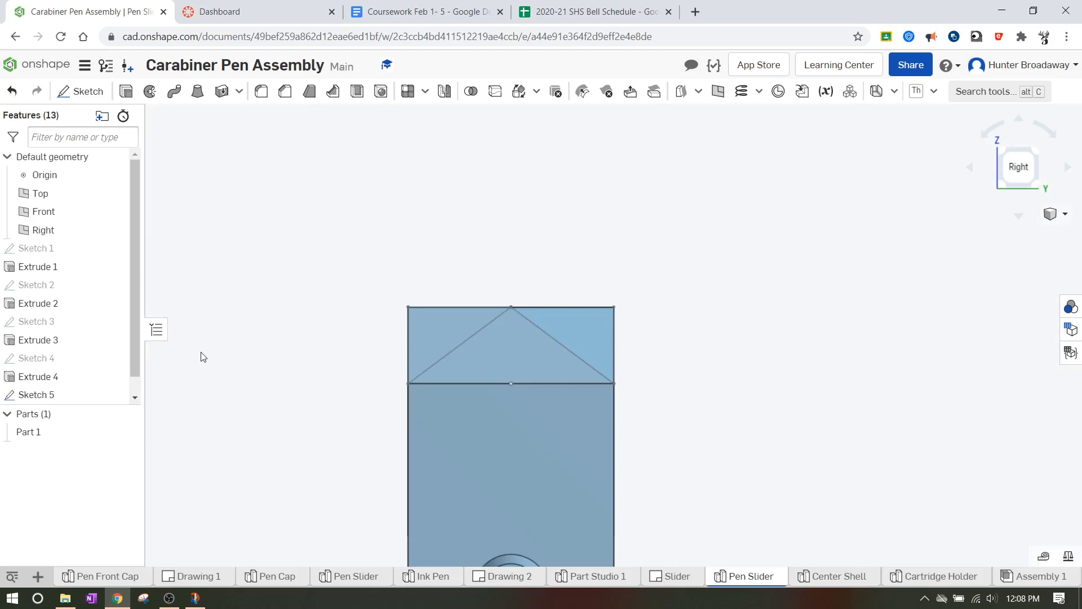
pyautogui.rightClick(35, 394)
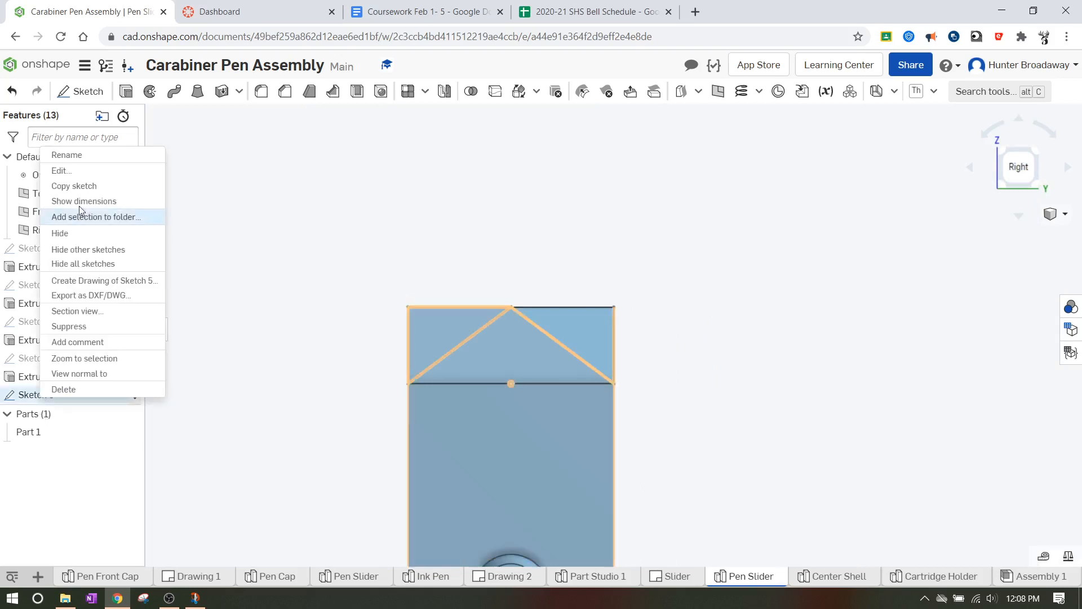
pyautogui.click(61, 170)
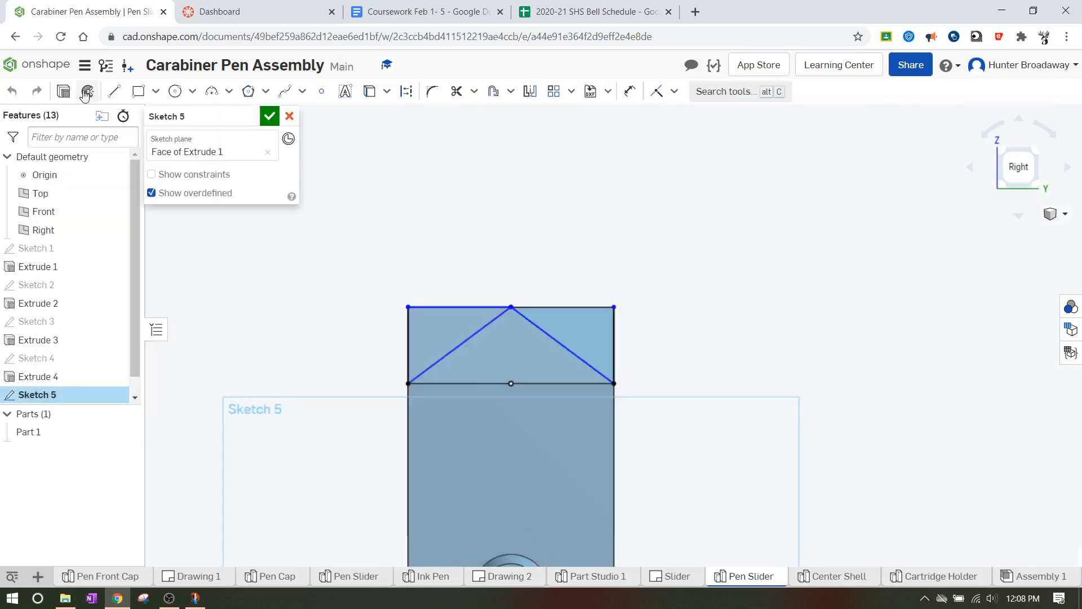
pyautogui.click(113, 90)
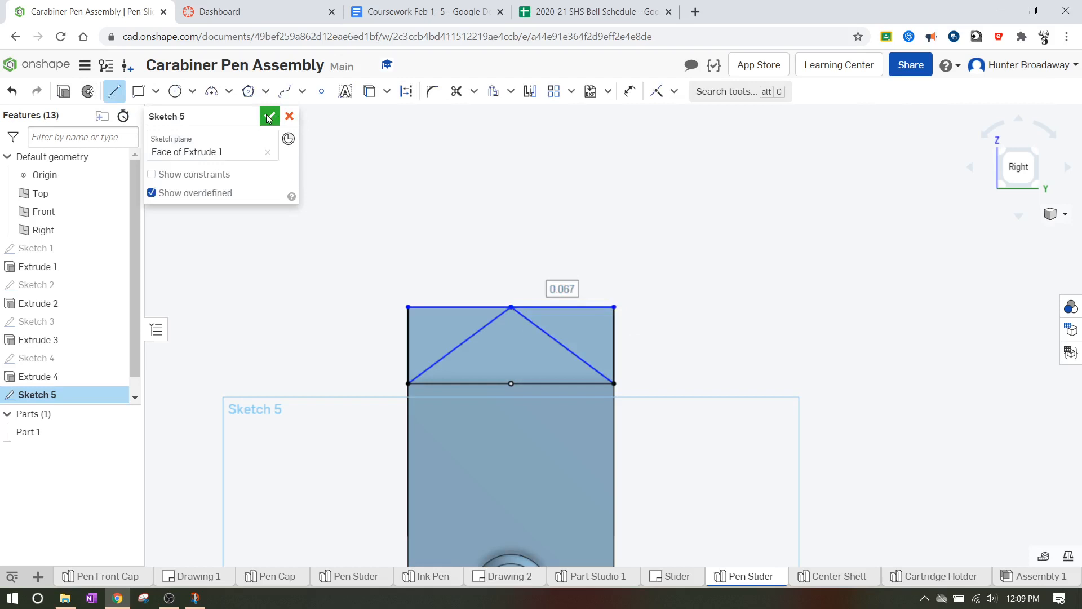
pyautogui.click(269, 116)
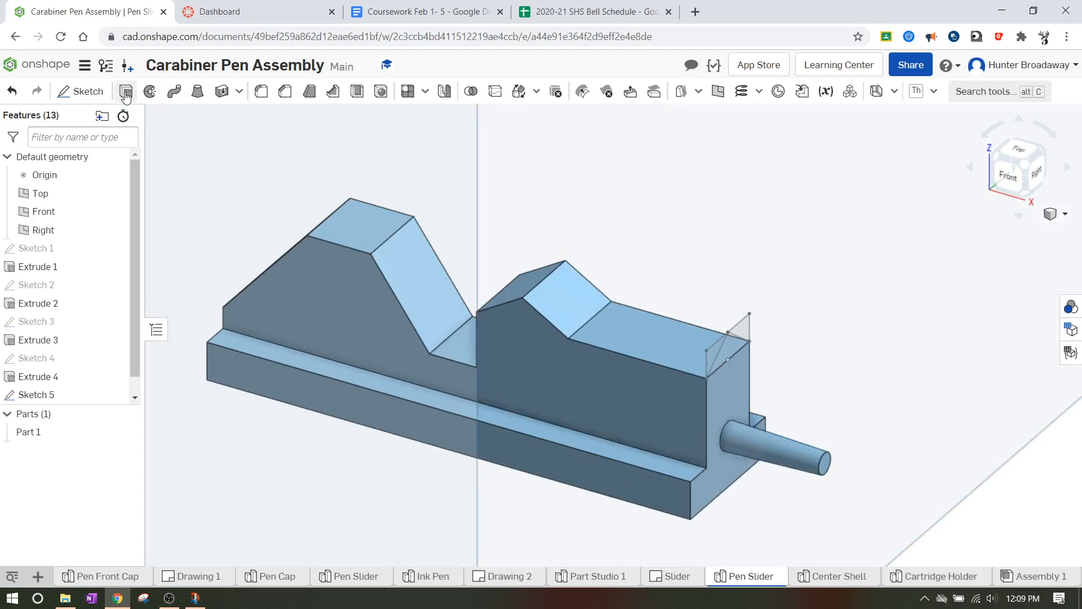
# Extrude Sketch 5's regions as a Remove cut through Part 1, peaking both raised blocks
pyautogui.click(125, 90)
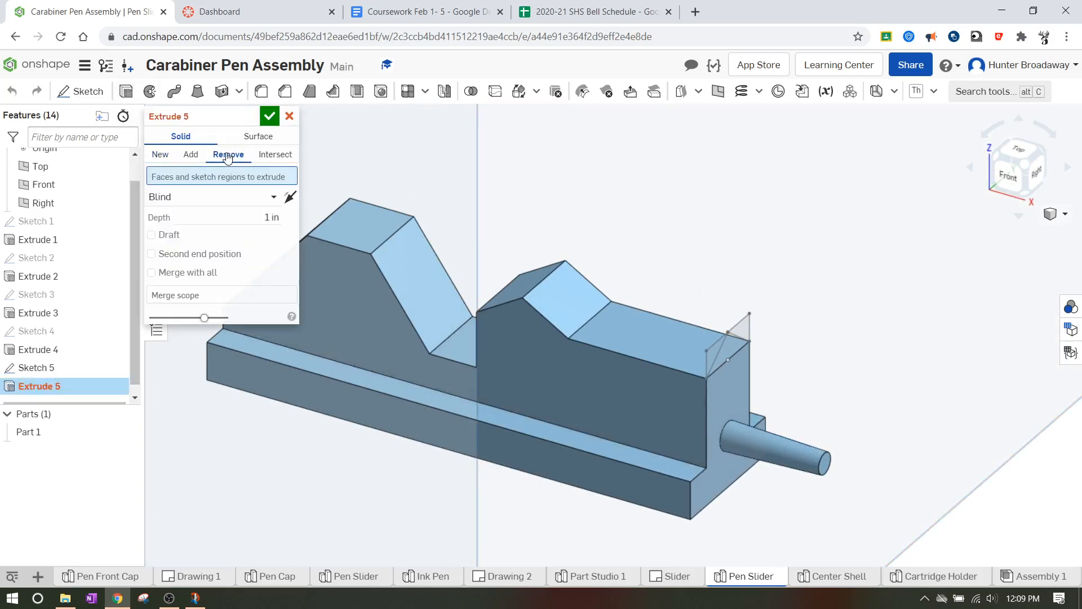
pyautogui.click(724, 352)
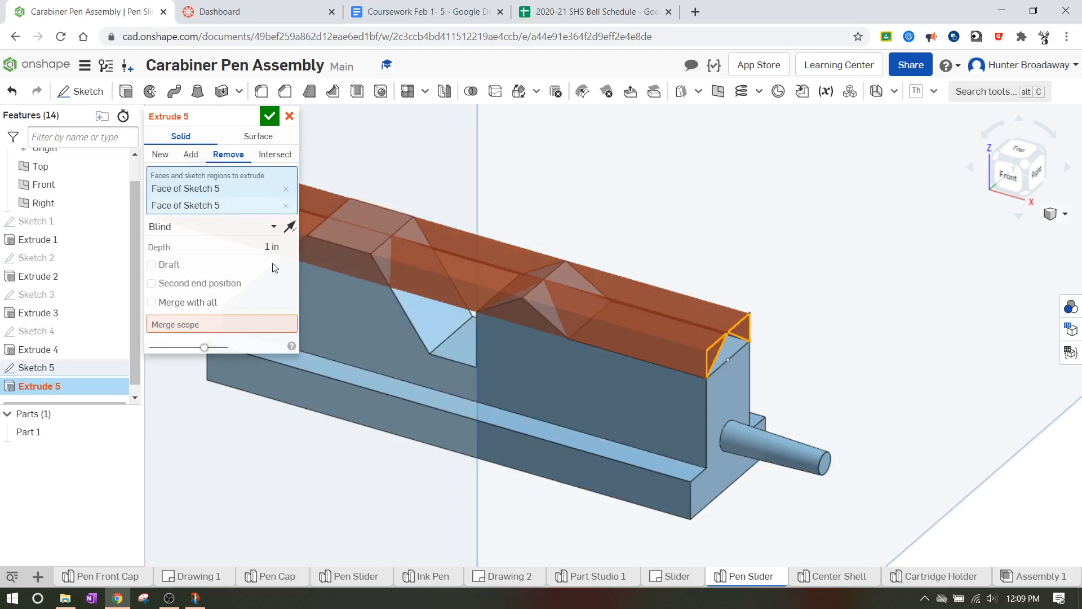
pyautogui.moveTo(218, 326)
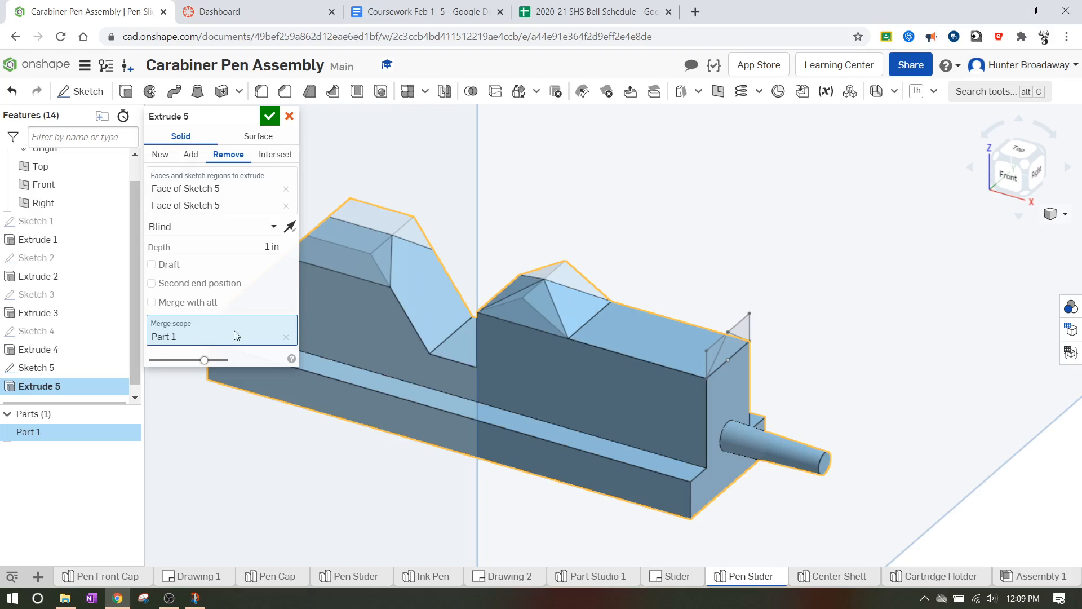
pyautogui.moveTo(604, 373)
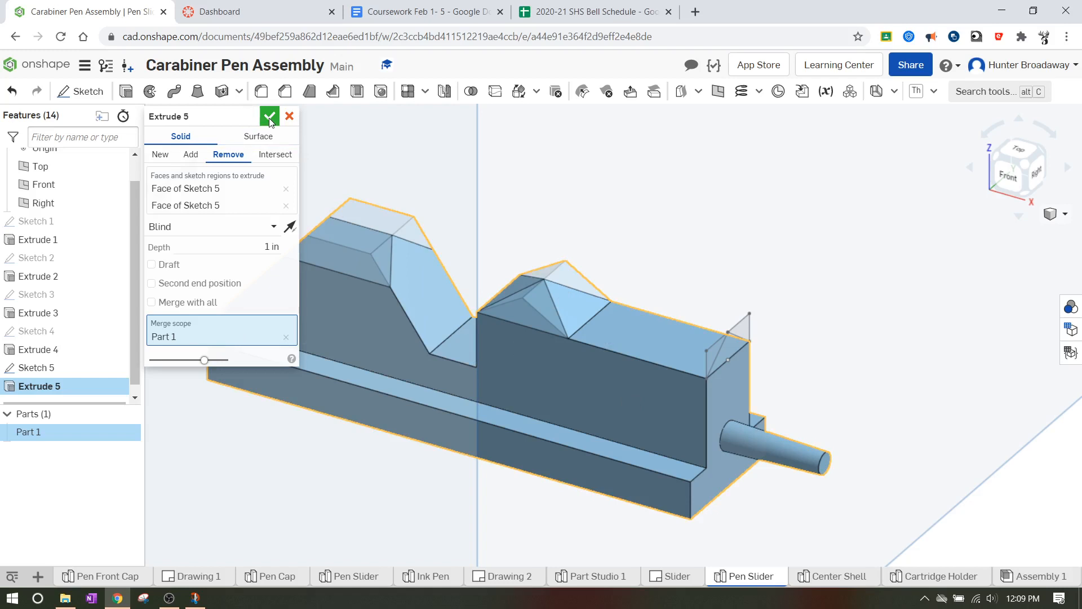
pyautogui.click(270, 117)
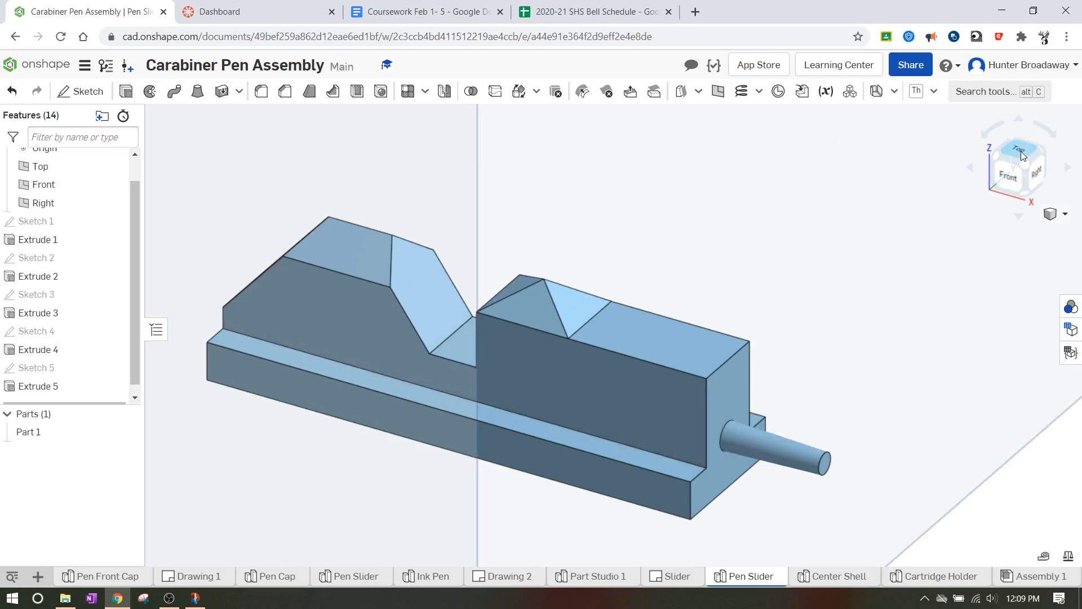
# Apply a 0.05 in equal-distance chamfer to the two vertical rear corner edges
pyautogui.click(1017, 166)
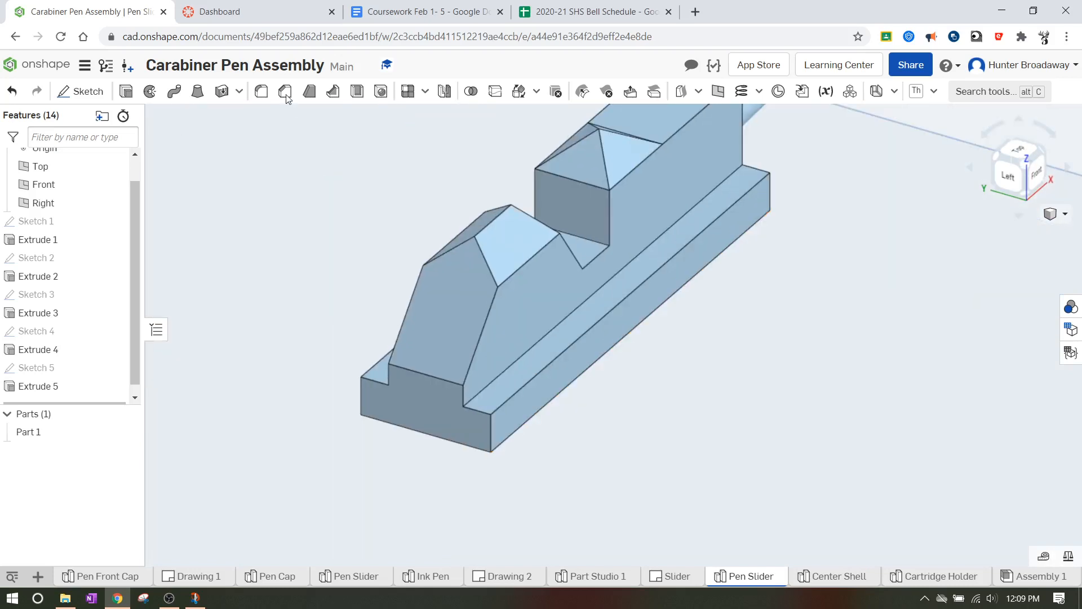
pyautogui.click(284, 91)
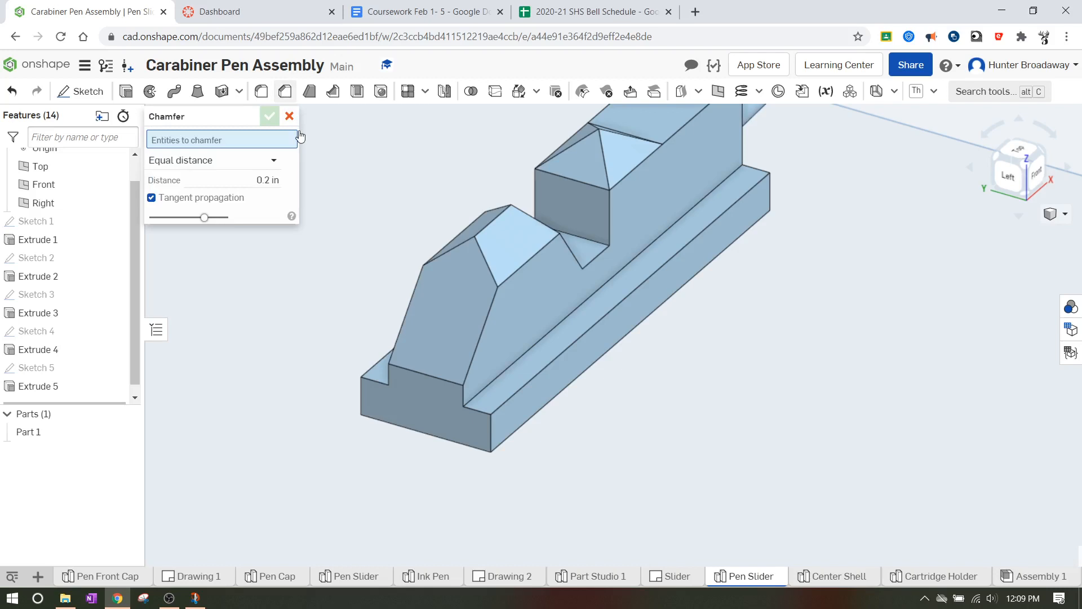
pyautogui.click(492, 429)
pyautogui.write('0.05')
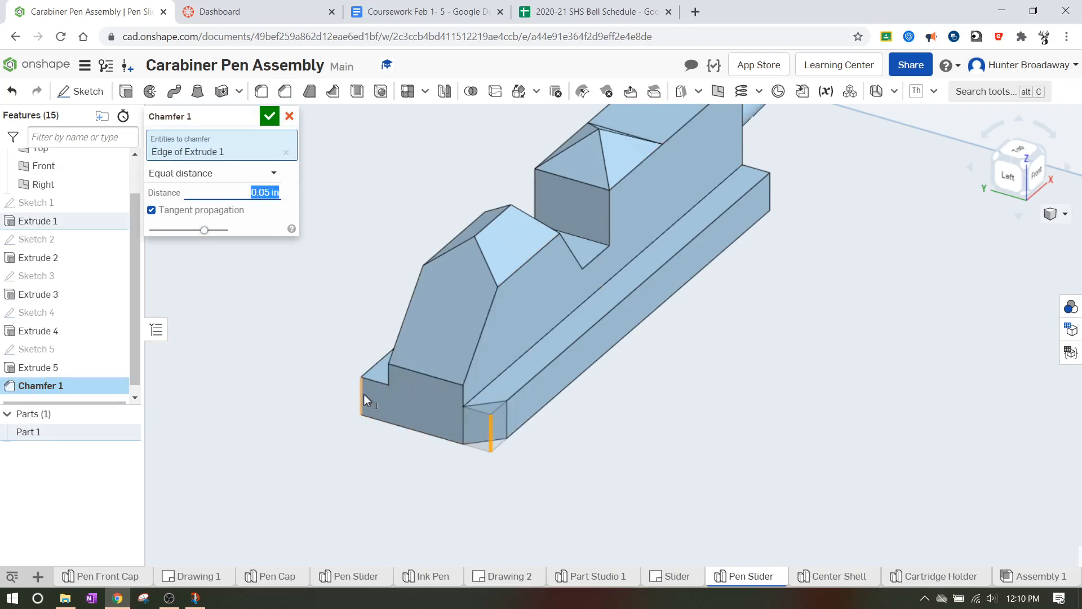
pyautogui.click(373, 397)
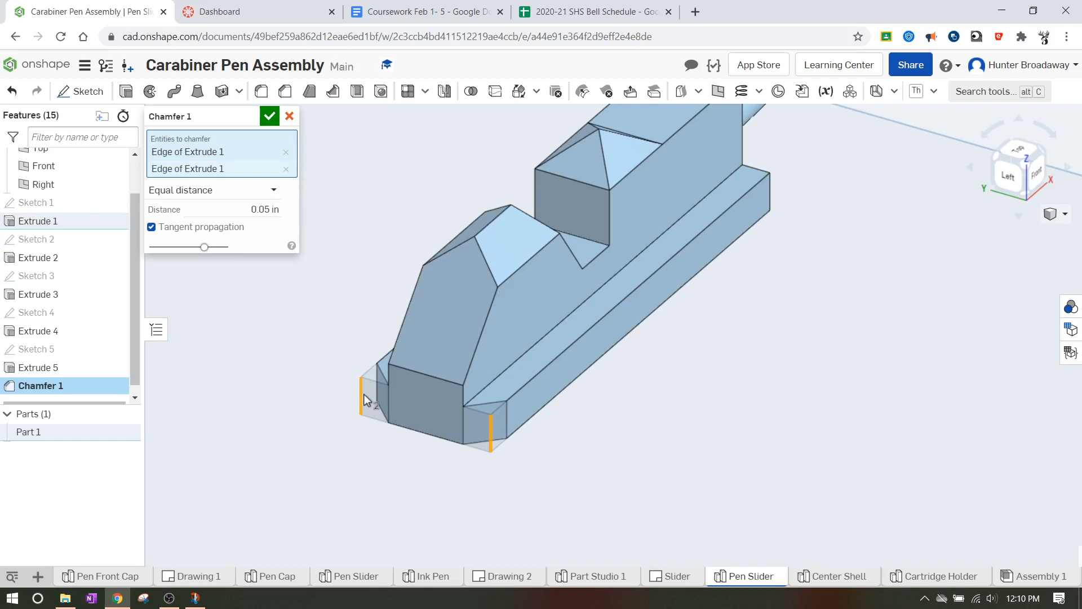
pyautogui.click(270, 116)
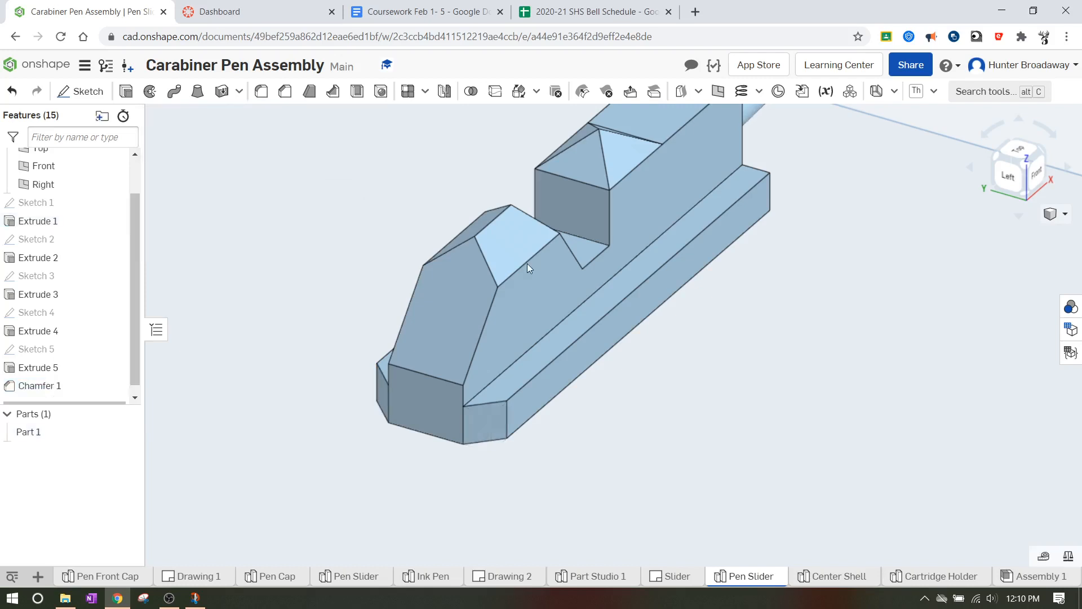
pyautogui.moveTo(853, 292)
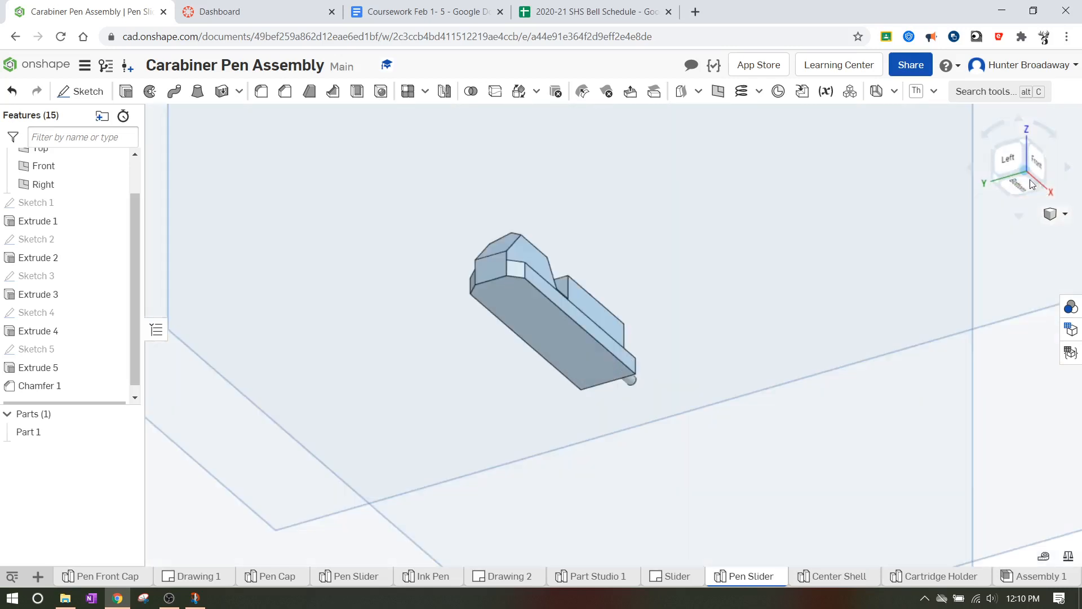
# Sketch a 0.23-diameter circle on the bottom face, dimensioned 0.175 from the chamfered end
pyautogui.click(1017, 166)
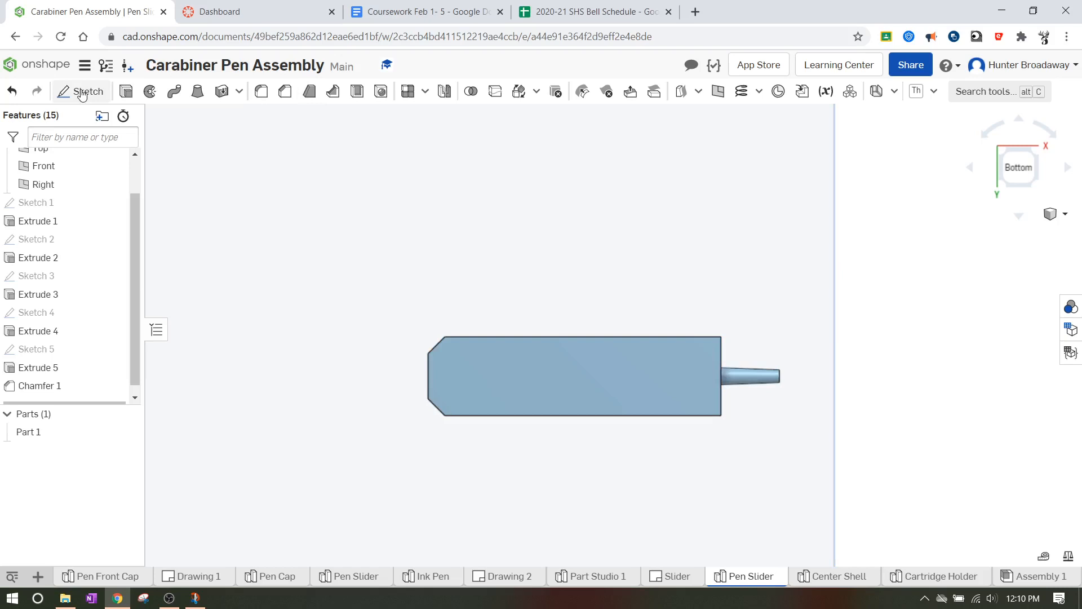
pyautogui.click(81, 92)
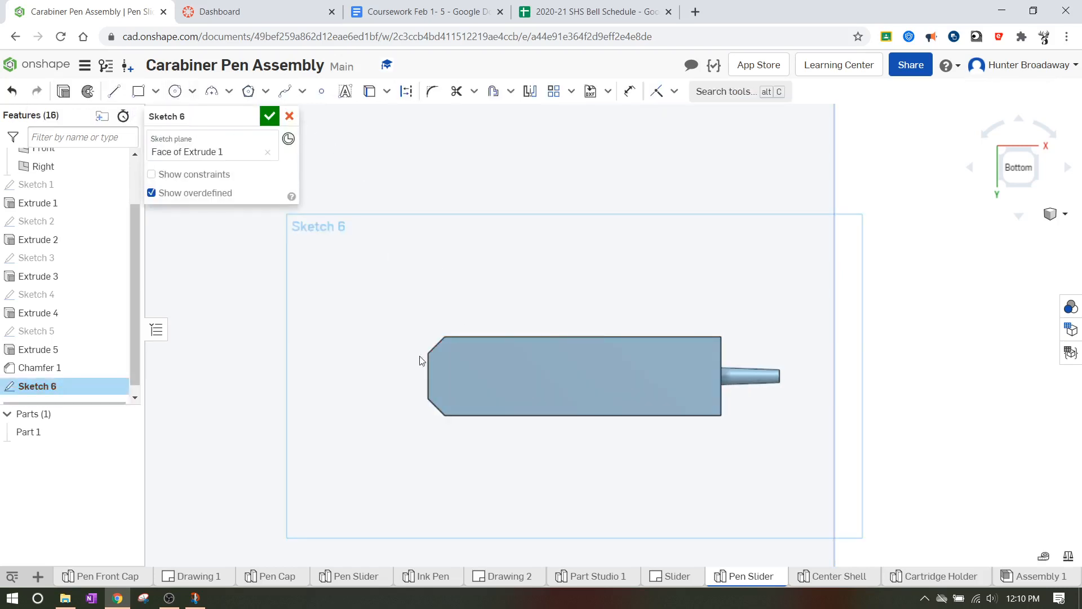
pyautogui.click(175, 90)
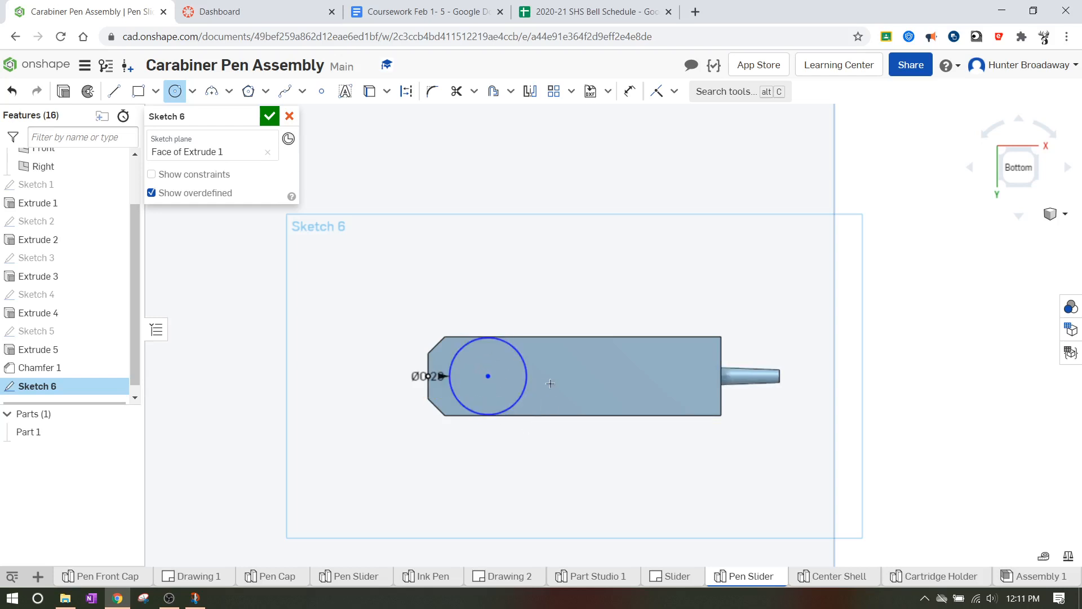
pyautogui.moveTo(468, 366)
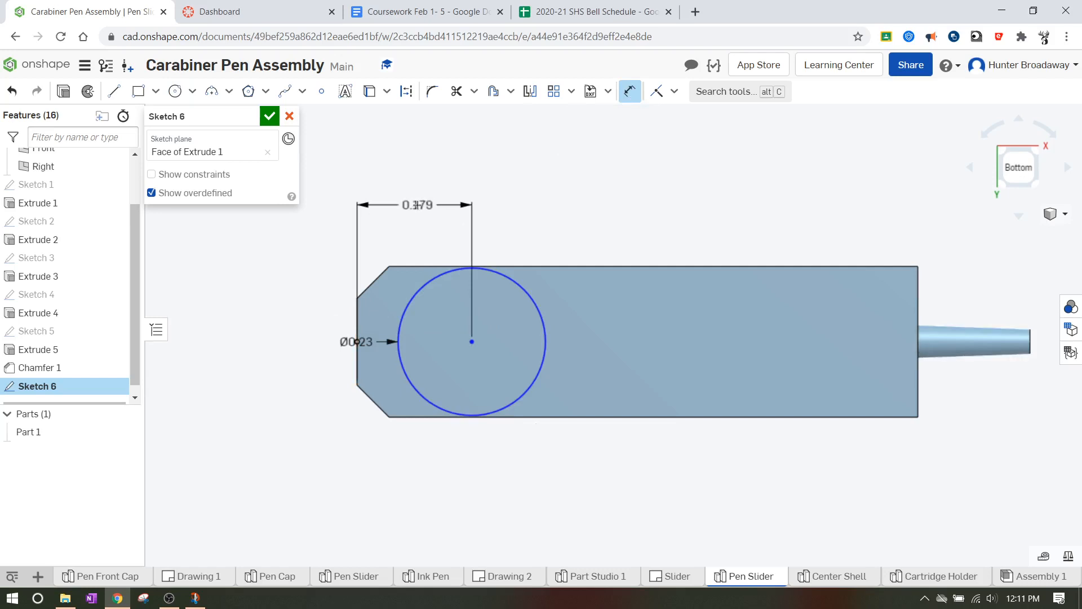
pyautogui.doubleClick(415, 205)
pyautogui.write('0.175')
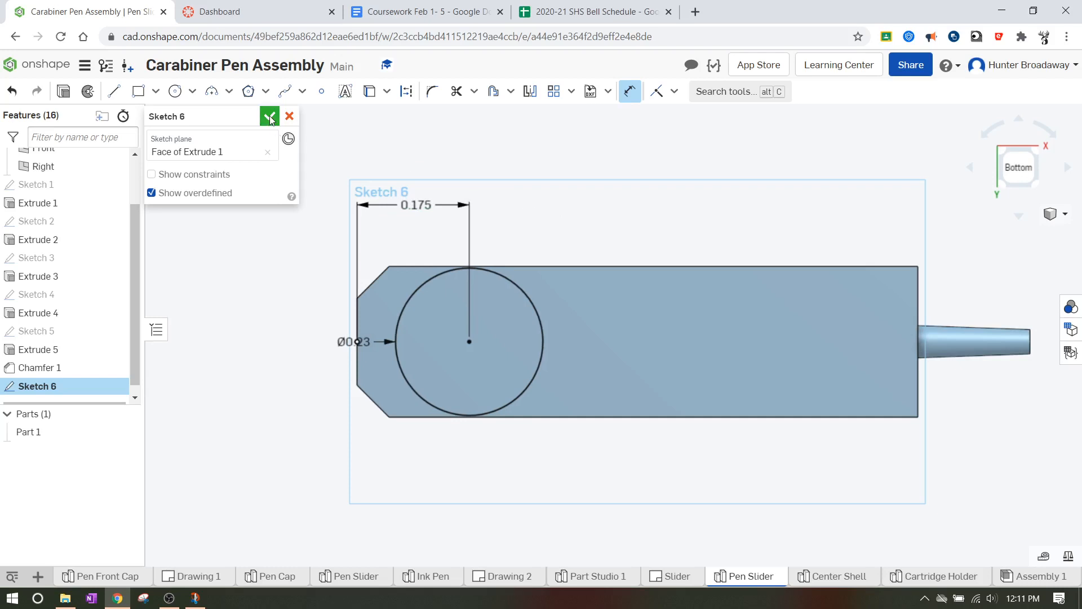
pyautogui.click(269, 116)
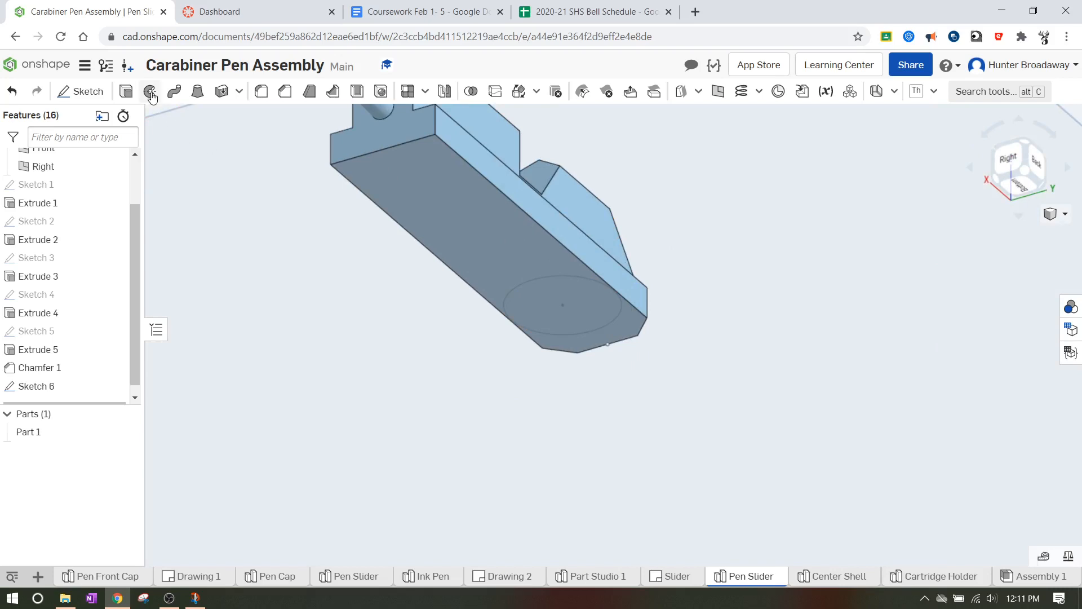
# Extrude the underside circle 0.115 in as a cylinder added to the part
pyautogui.click(150, 91)
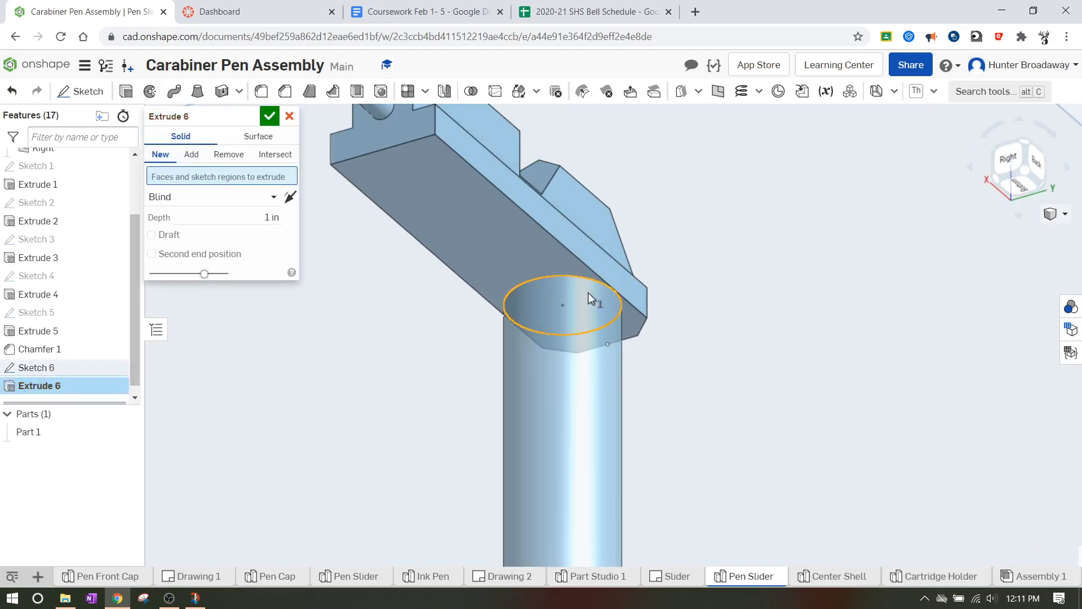
pyautogui.click(191, 155)
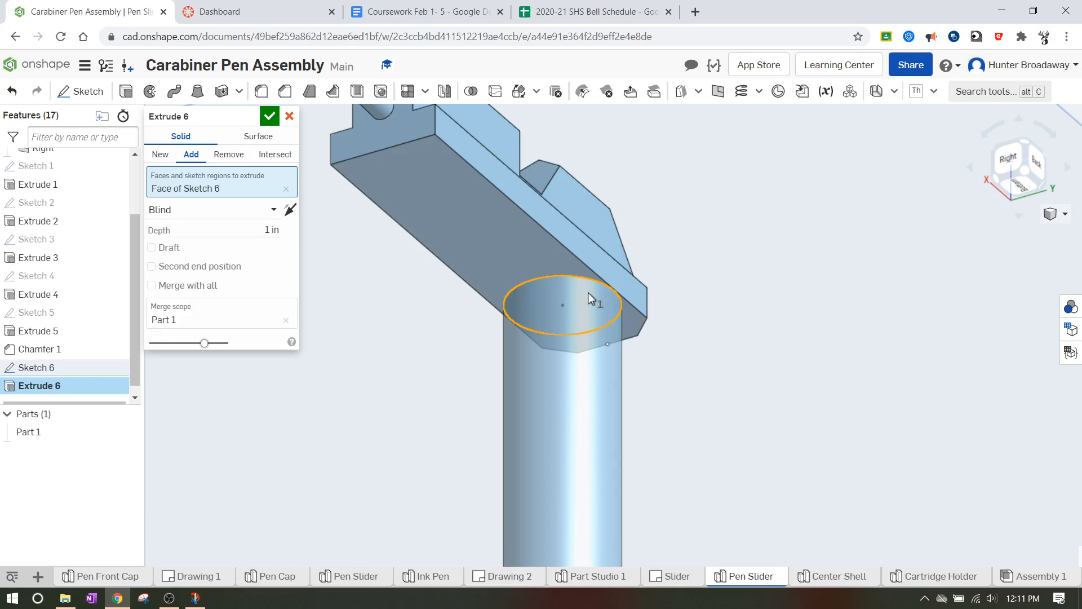
pyautogui.moveTo(286, 179)
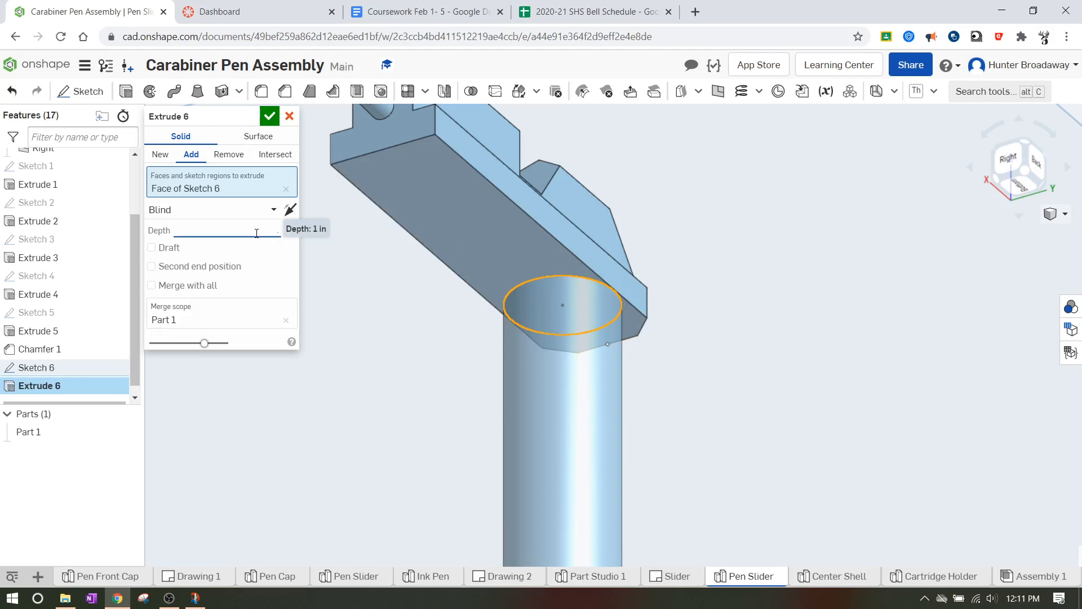
pyautogui.write('.115 in')
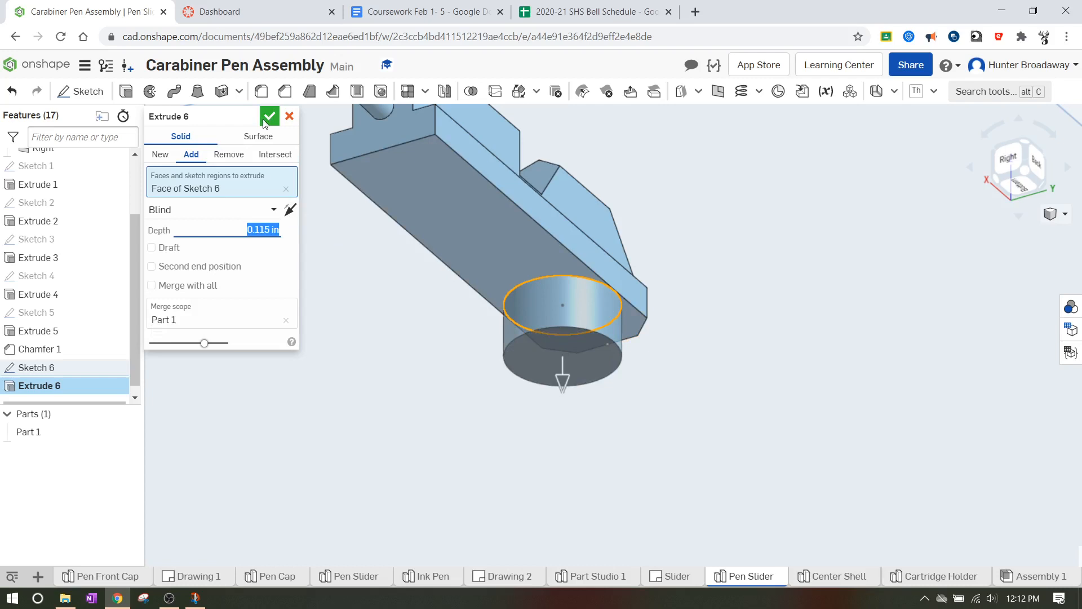
pyautogui.click(270, 116)
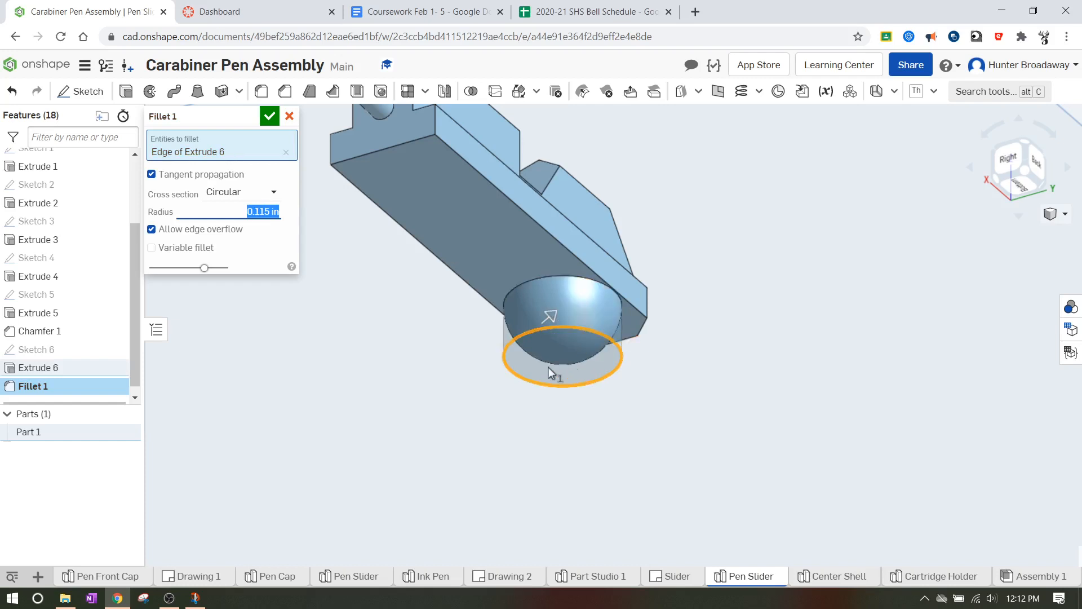
pyautogui.moveTo(325, 170)
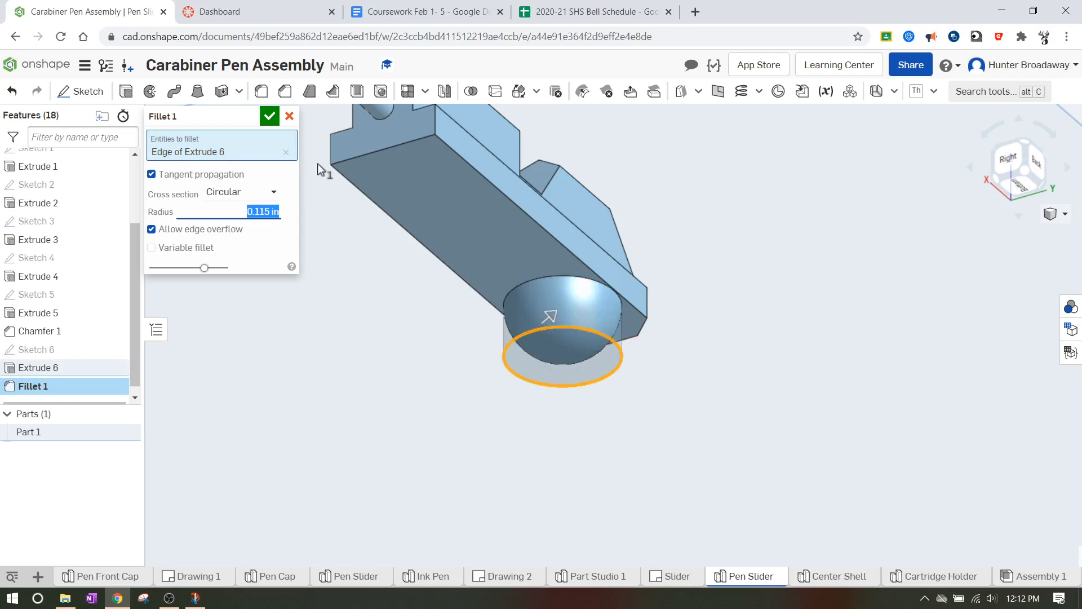
# Confirm the 0.115 in fillet rounding the cylinder into a hemispherical bump
pyautogui.click(270, 115)
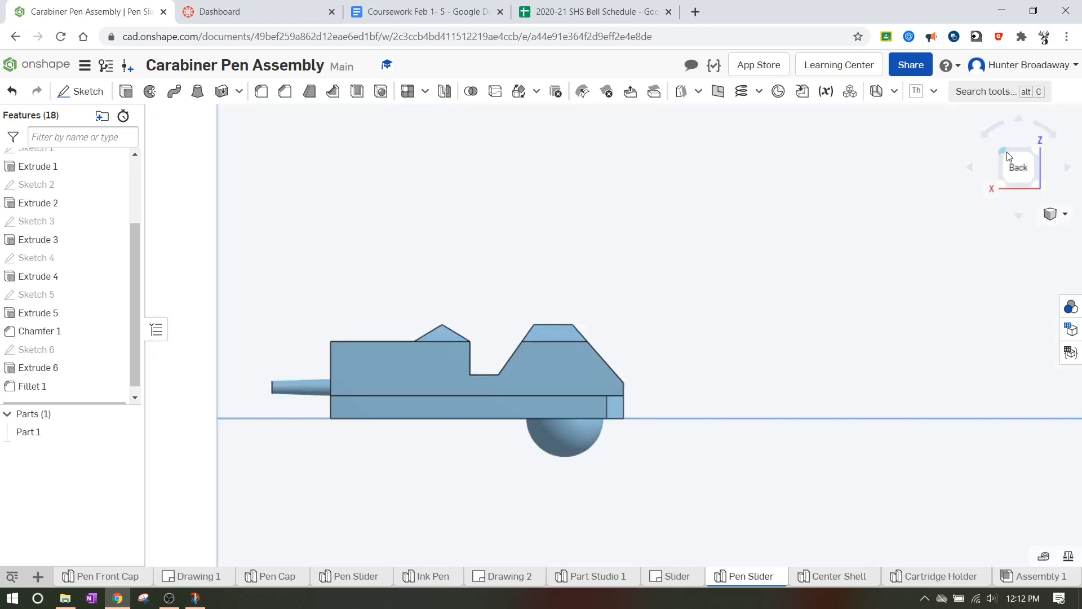
# Set Part 1's appearance to the dark green swatch and confirm
pyautogui.click(1016, 167)
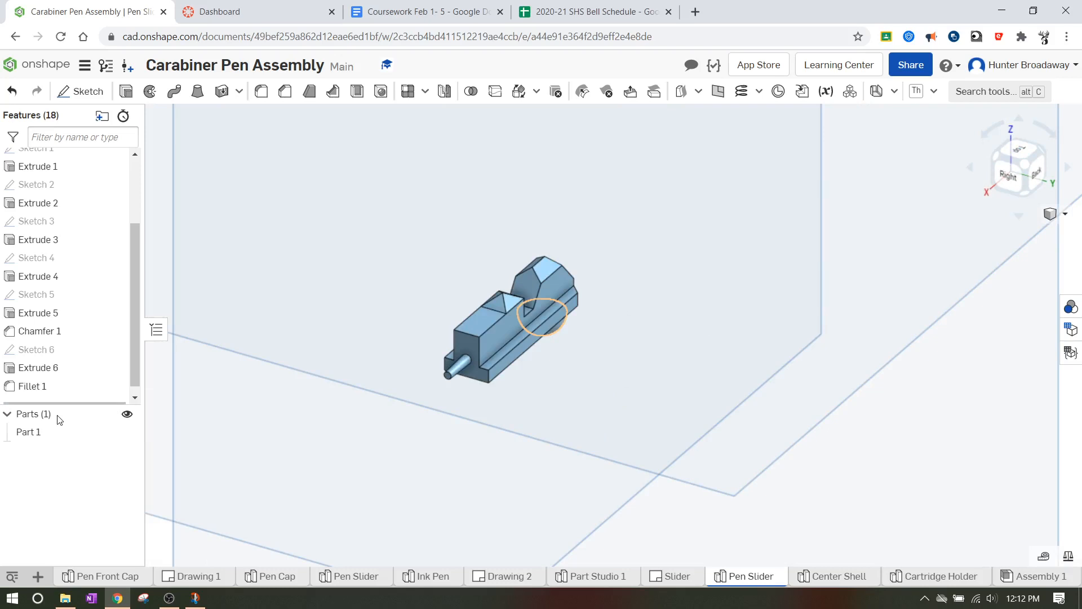
pyautogui.click(28, 431)
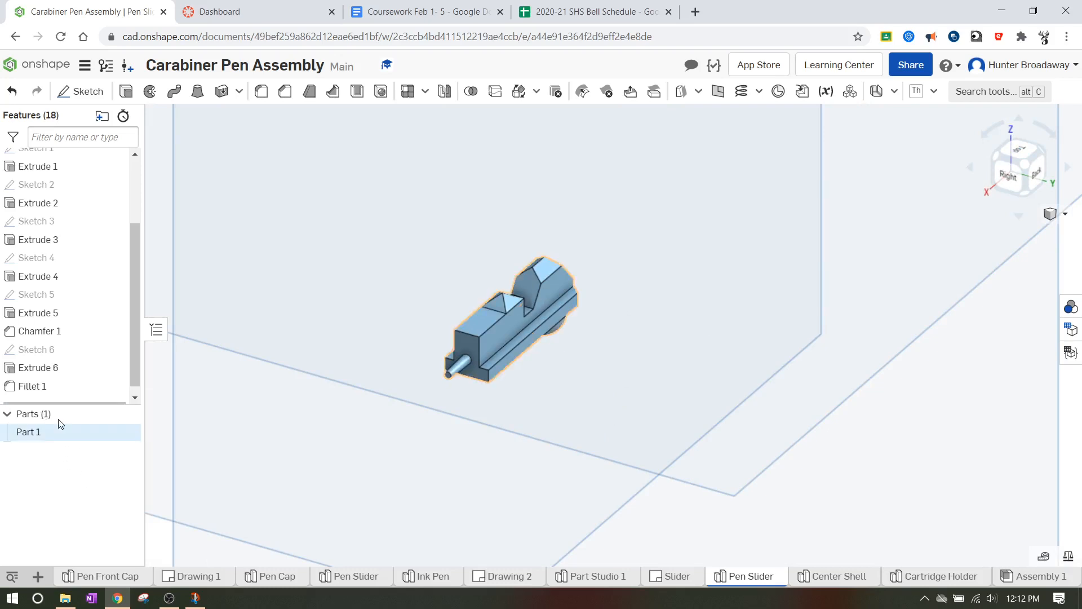
pyautogui.moveTo(45, 433)
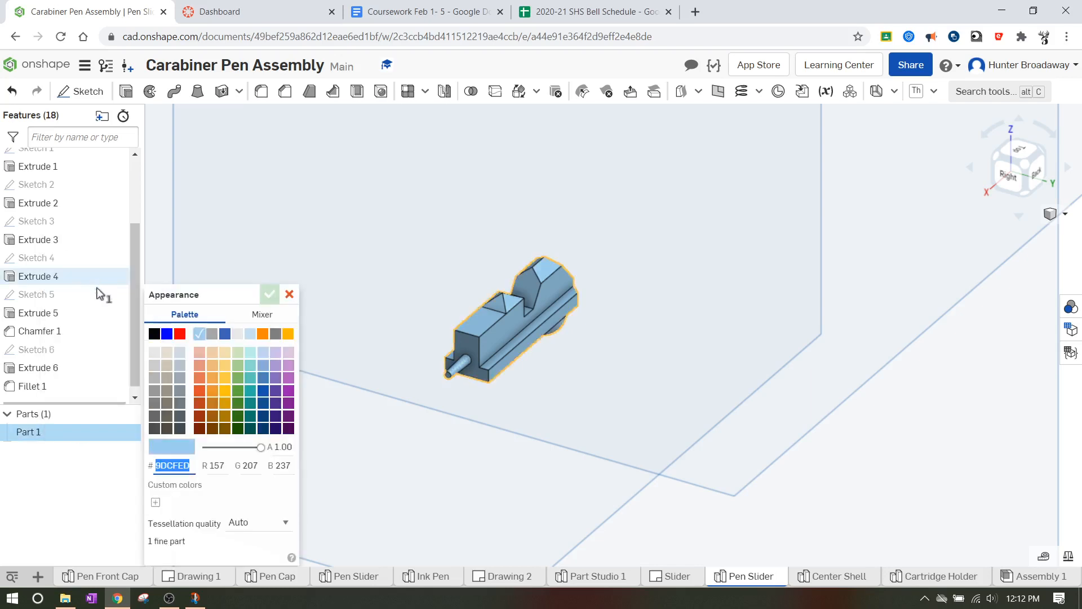
pyautogui.click(237, 402)
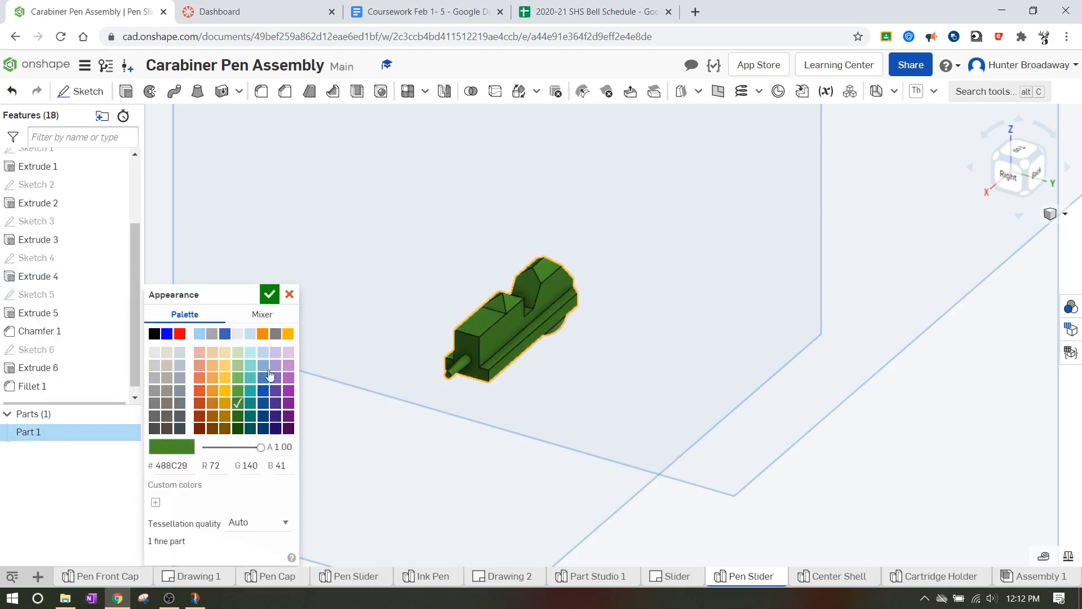
pyautogui.click(270, 294)
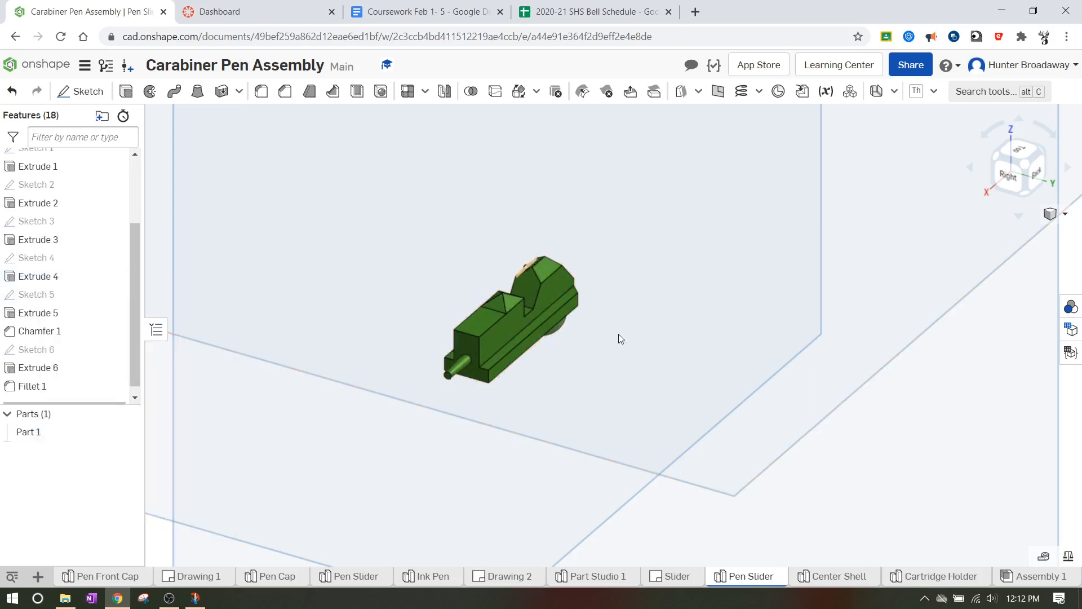